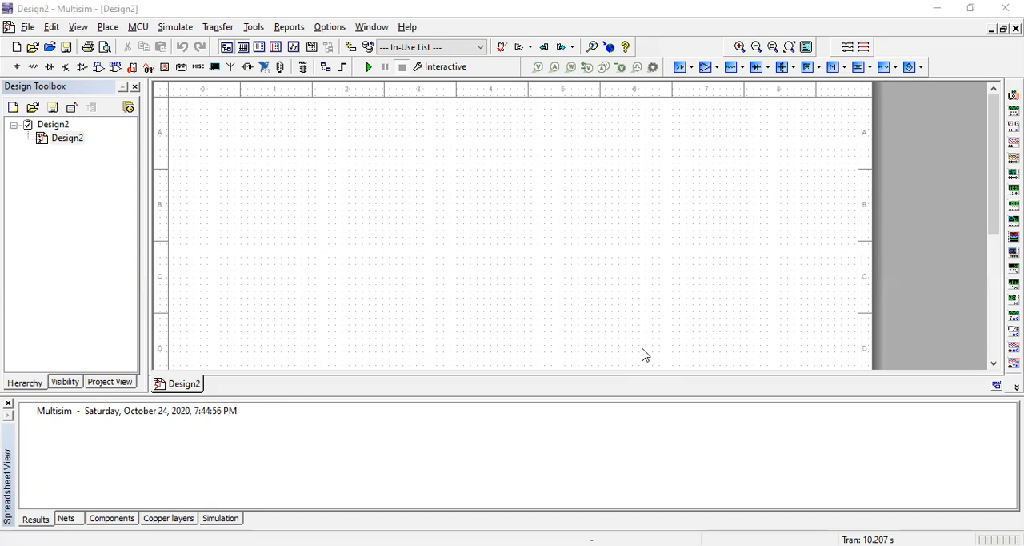
pyautogui.moveTo(328, 198)
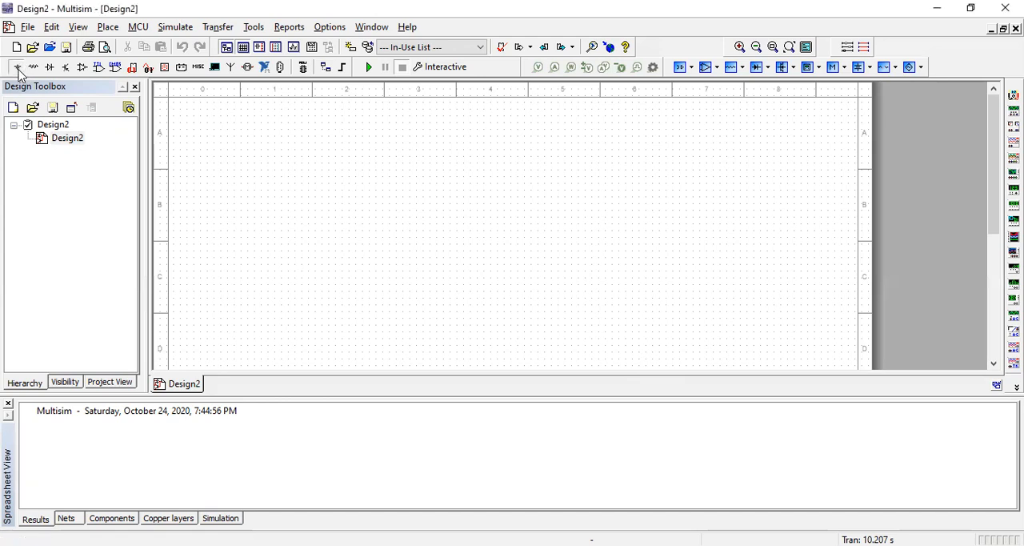
pyautogui.moveTo(71, 88)
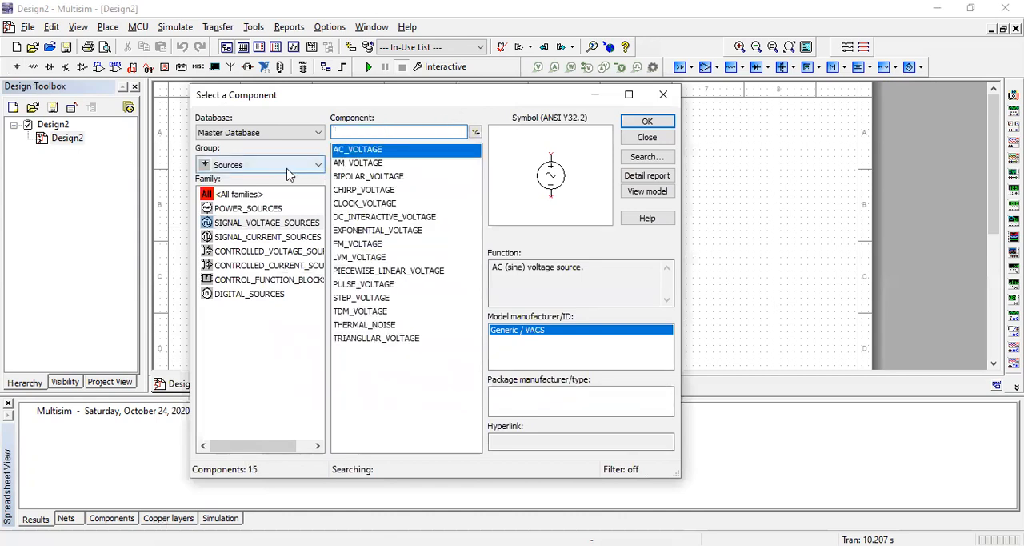
# Step: Filter to the Diodes group, search 1n4007 and pick the 1N4007G rectifier diode
pyautogui.click(260, 164)
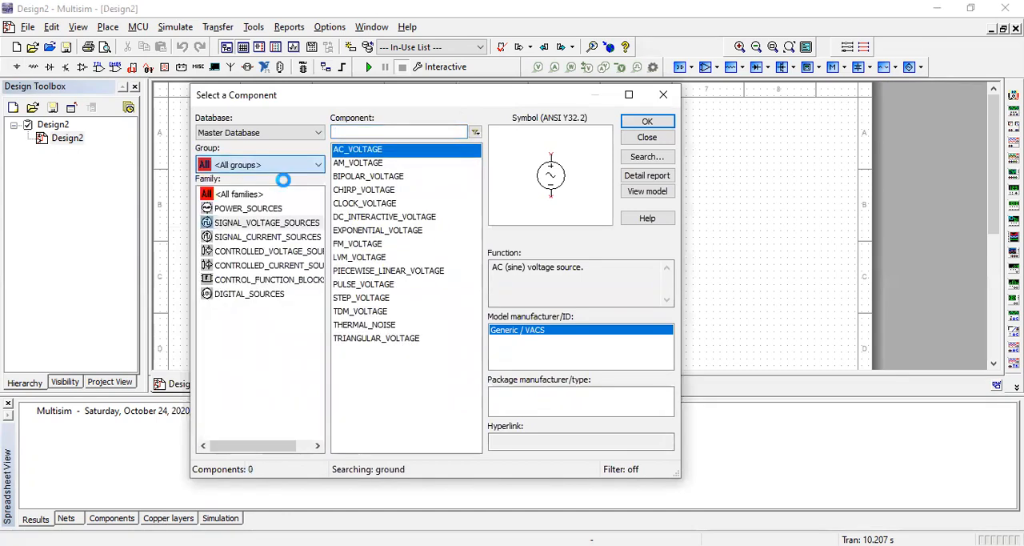
pyautogui.write('ground')
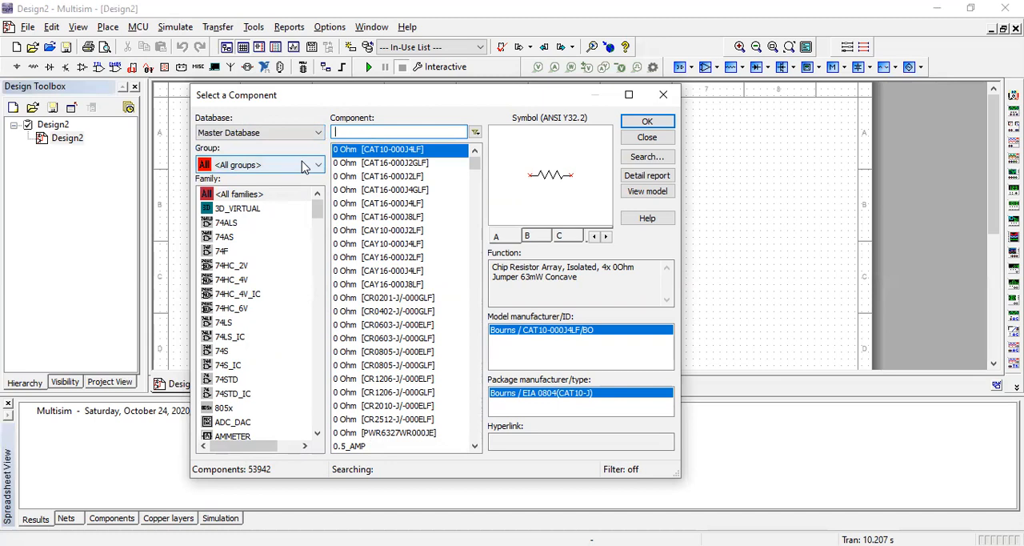
pyautogui.moveTo(307, 174)
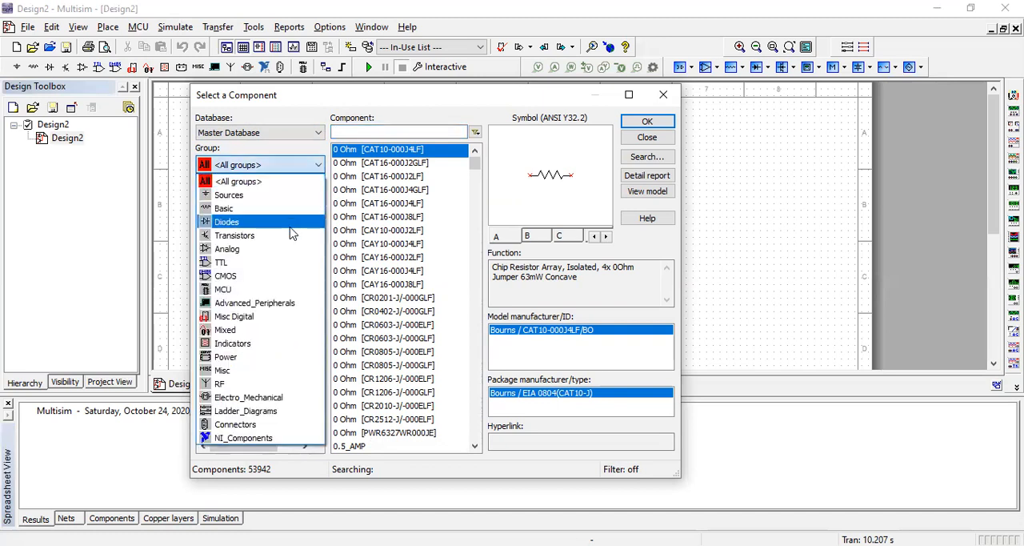
pyautogui.click(227, 221)
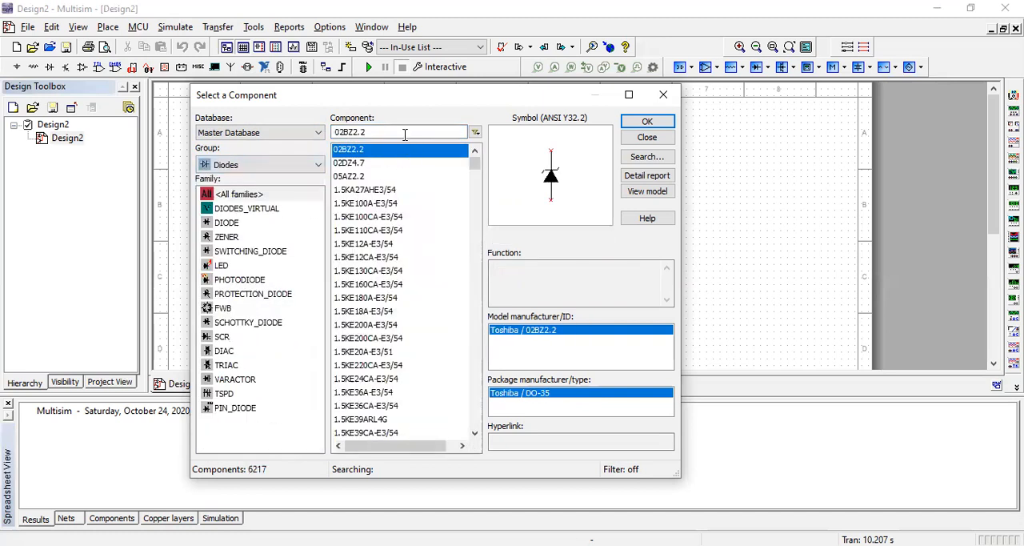
pyautogui.write('1')
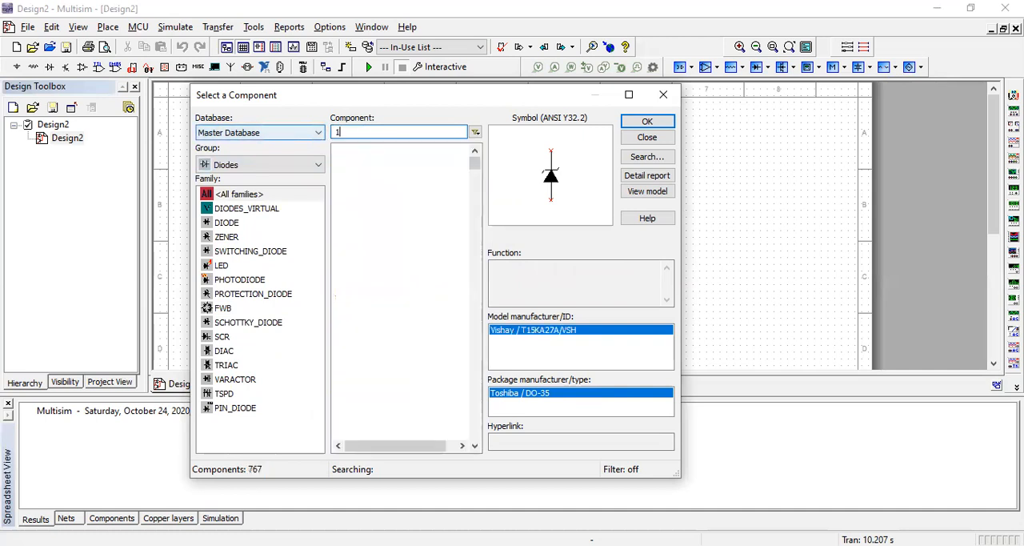
pyautogui.write('n4007g')
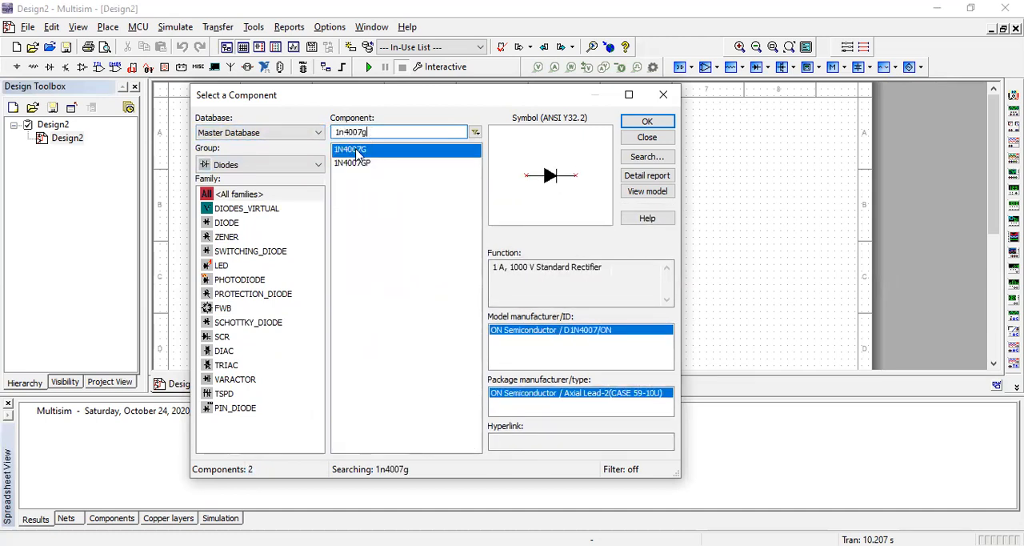
pyautogui.click(647, 121)
pyautogui.write('10k')
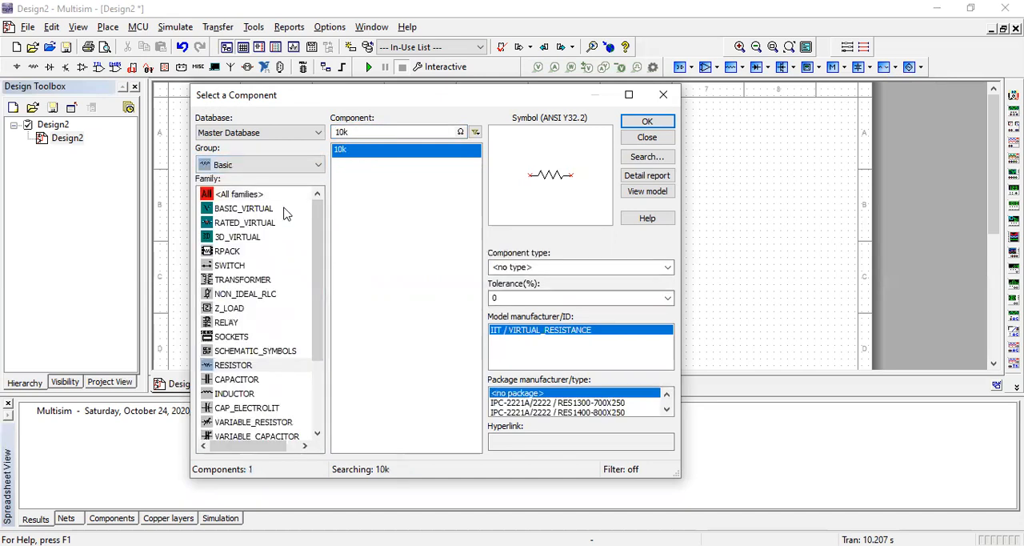
pyautogui.click(233, 365)
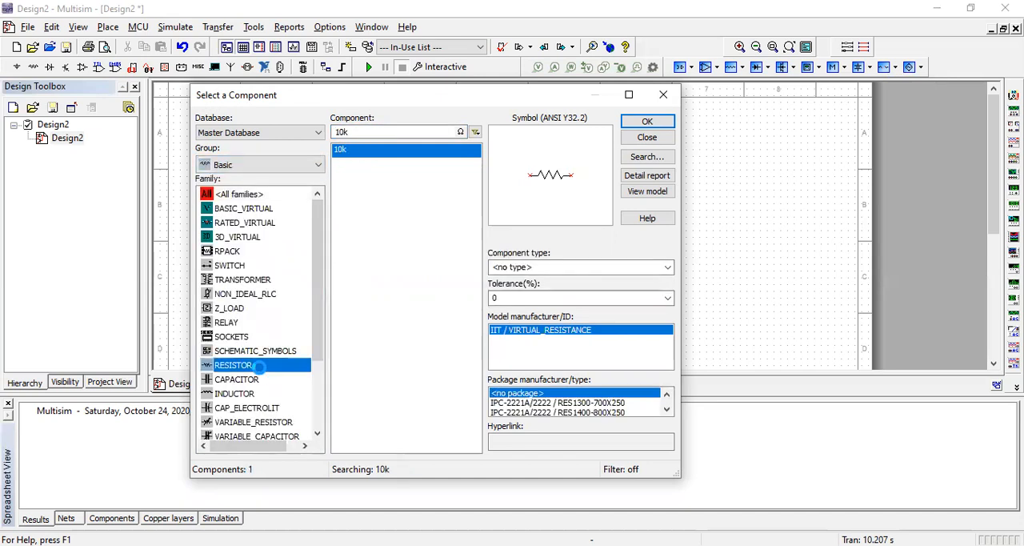
pyautogui.click(648, 121)
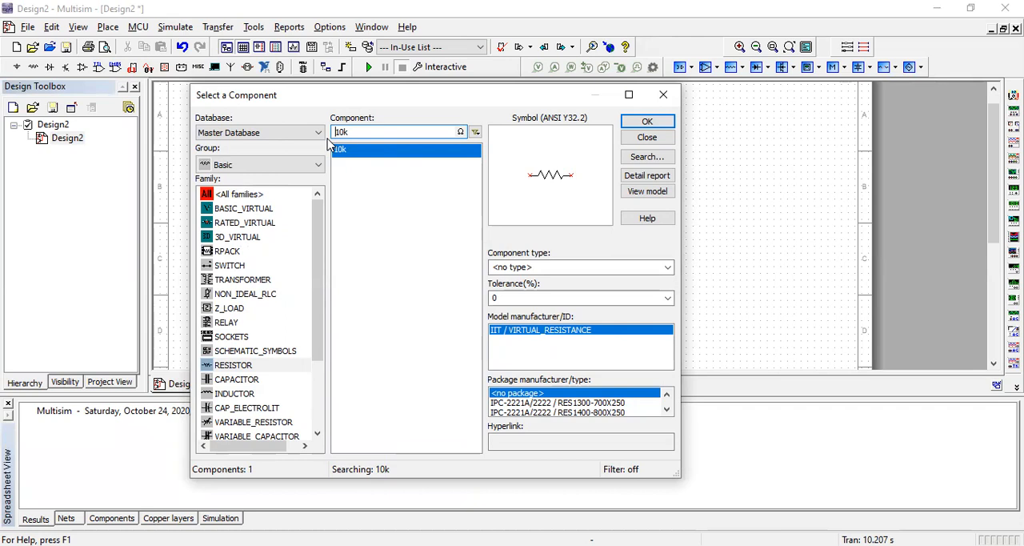
pyautogui.moveTo(437, 124)
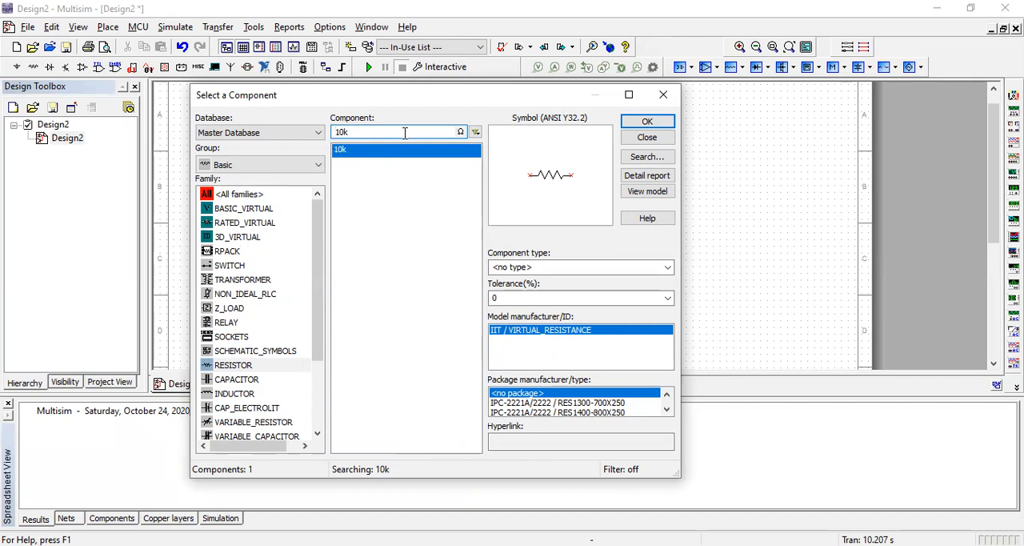
# Step: Select AC_VOLTAGE under Sources > SIGNAL_VOLTAGE_SOURCES in the component browser
pyautogui.click(318, 164)
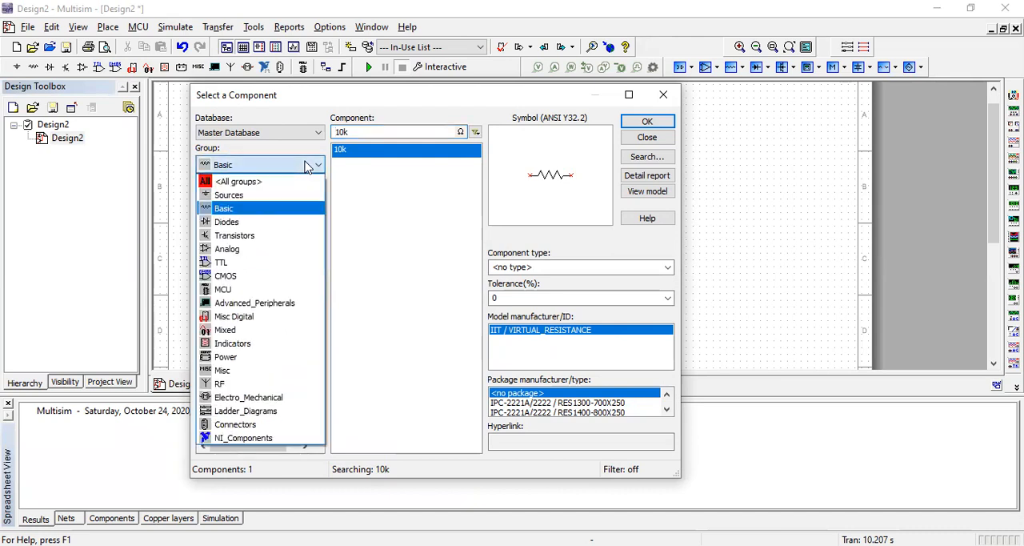
pyautogui.moveTo(228, 195)
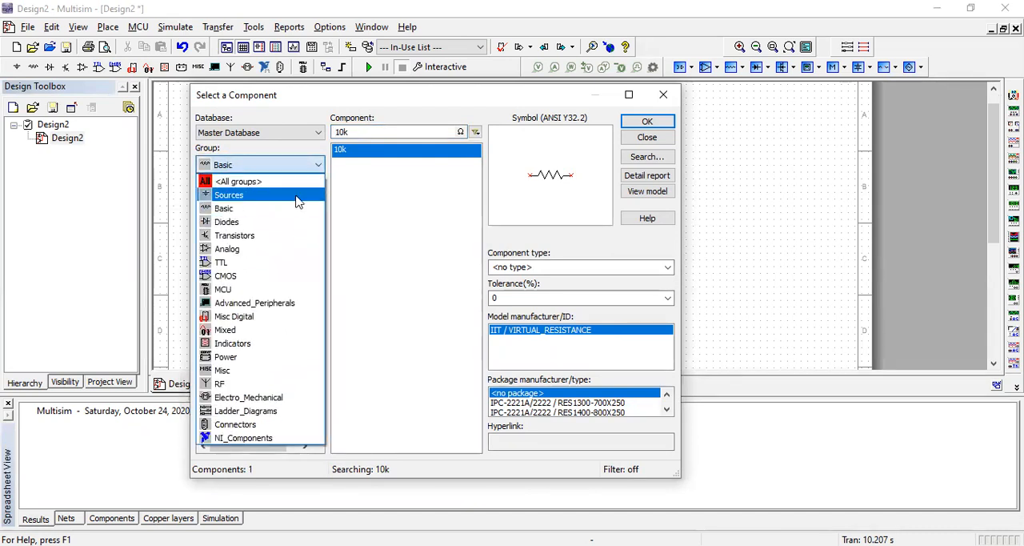
pyautogui.click(228, 194)
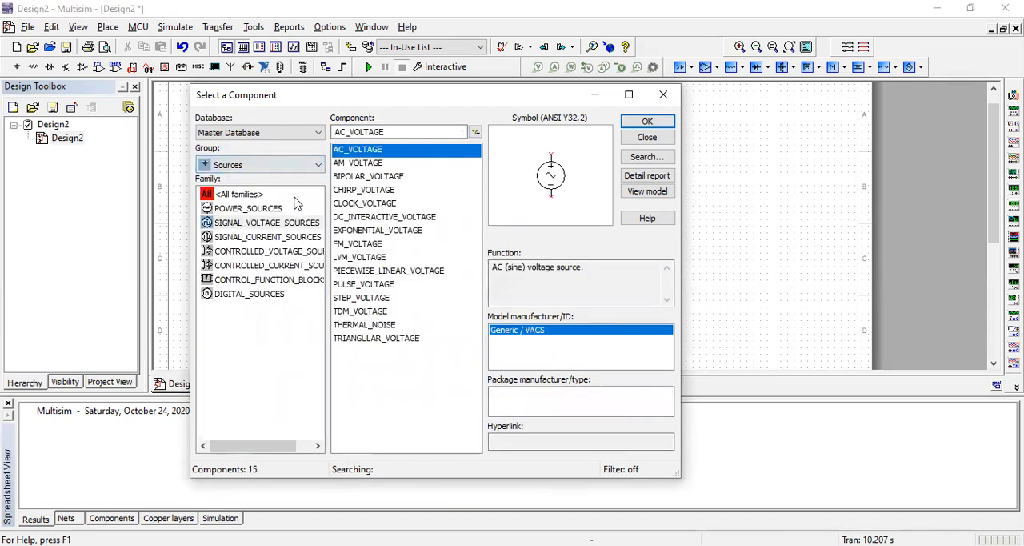
pyautogui.click(267, 223)
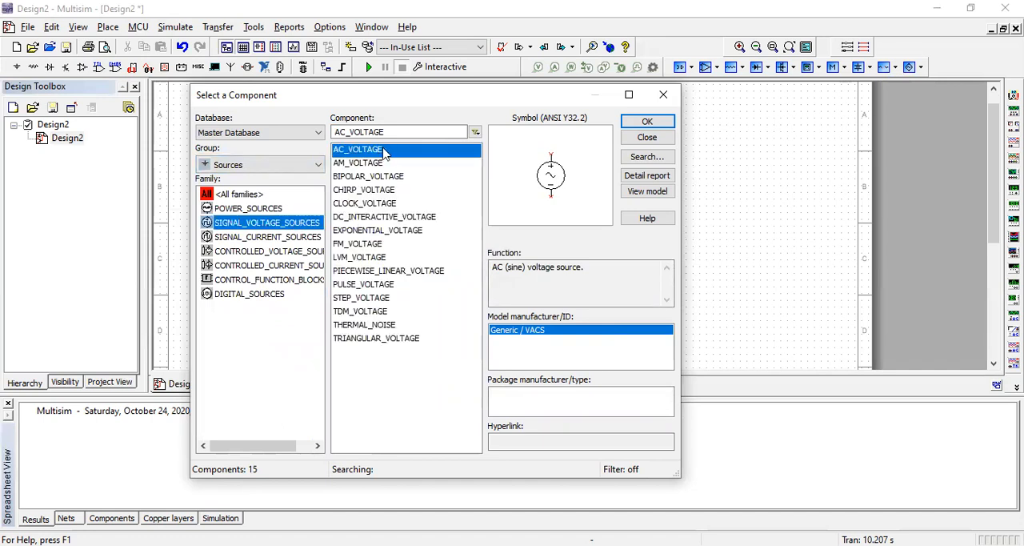
pyautogui.click(646, 121)
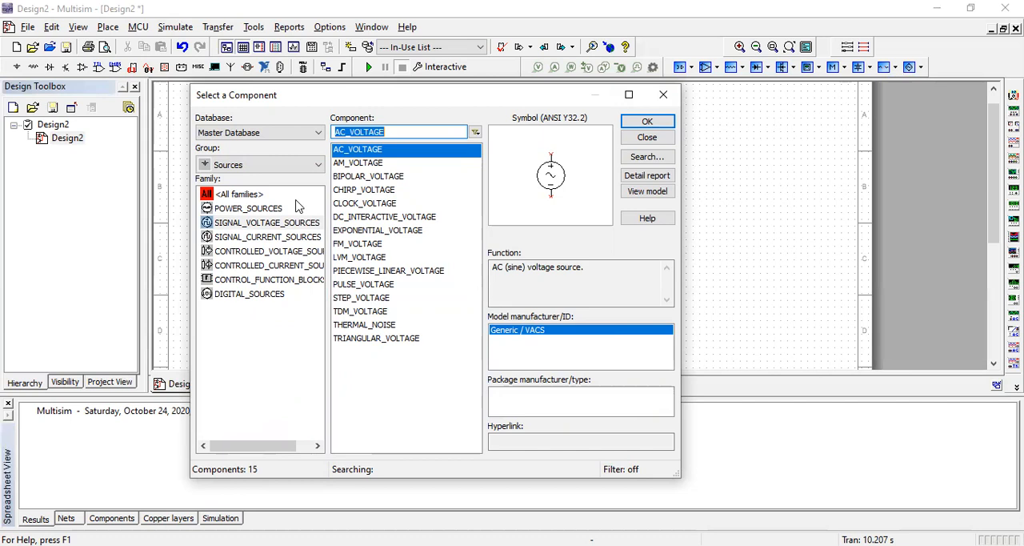
pyautogui.moveTo(275, 167)
pyautogui.write('g')
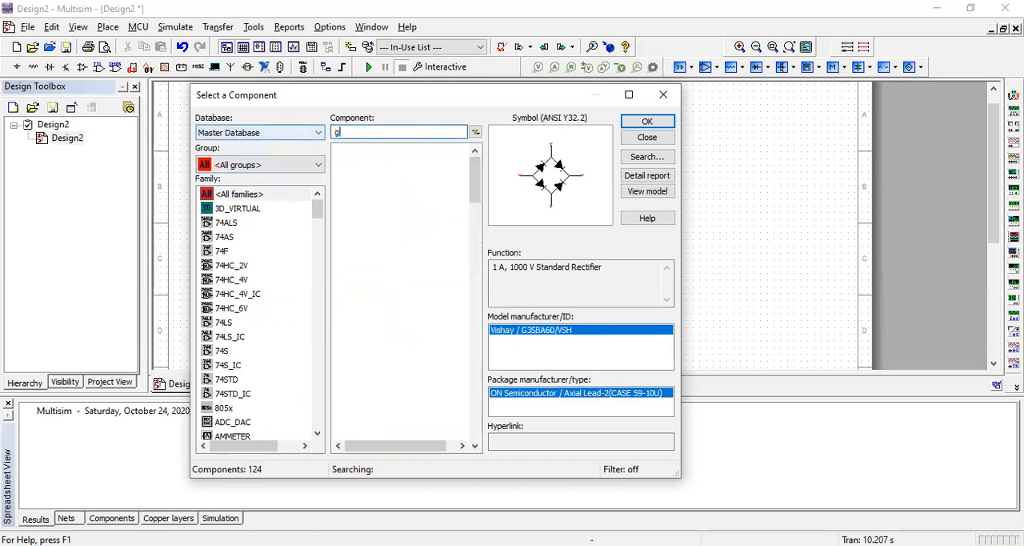
# Step: Search 'ground' and pick the GROUND part for the schematic
pyautogui.write('round')
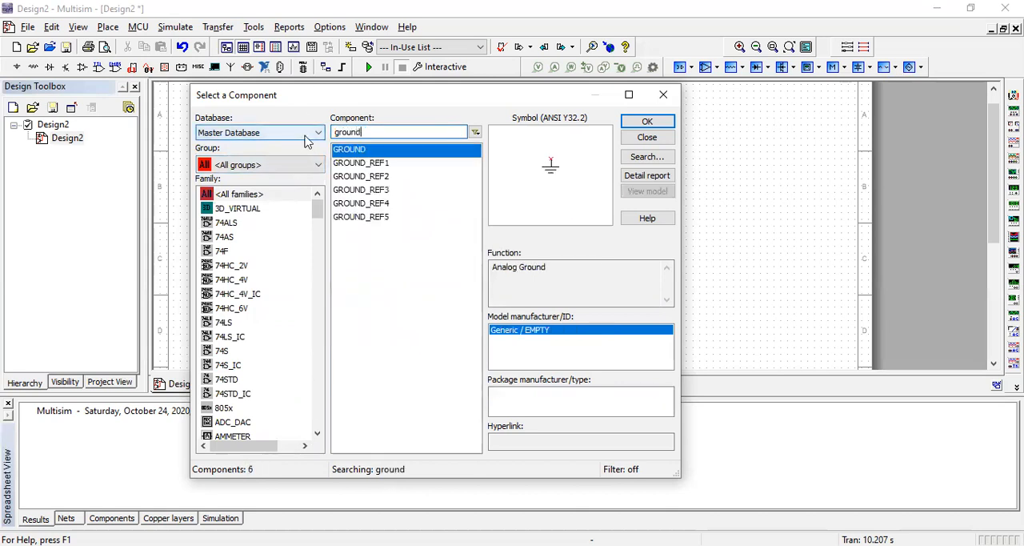
pyautogui.click(647, 137)
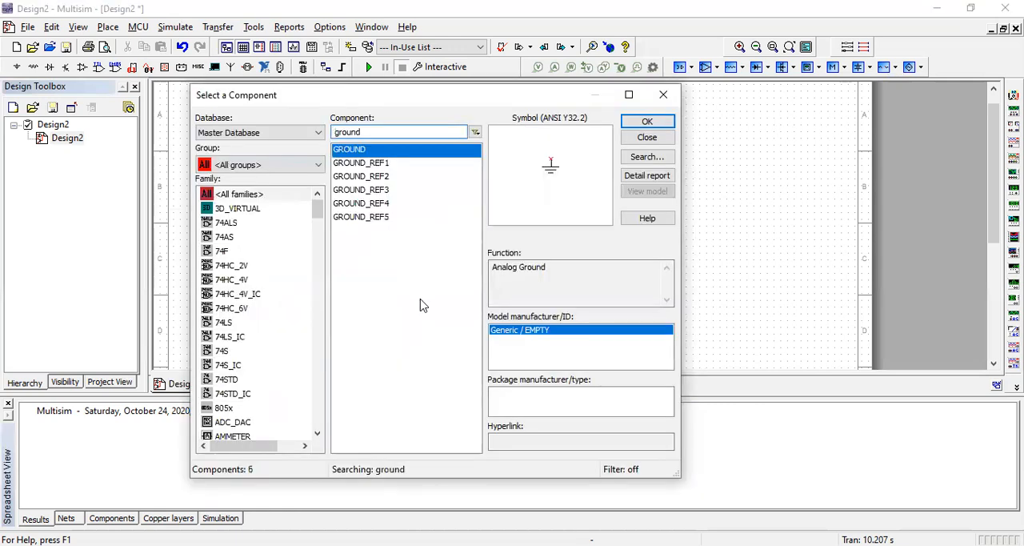
pyautogui.click(647, 121)
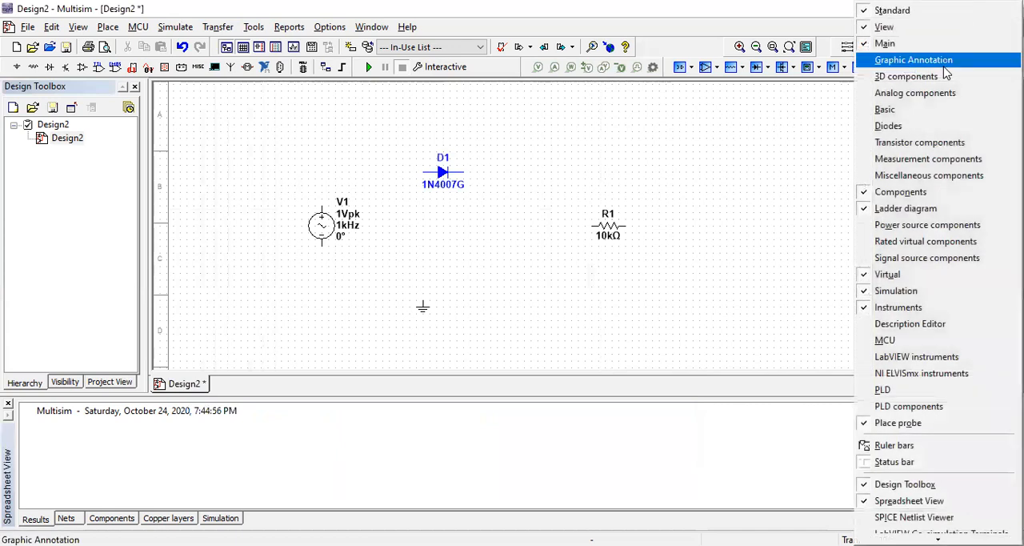
pyautogui.moveTo(887, 274)
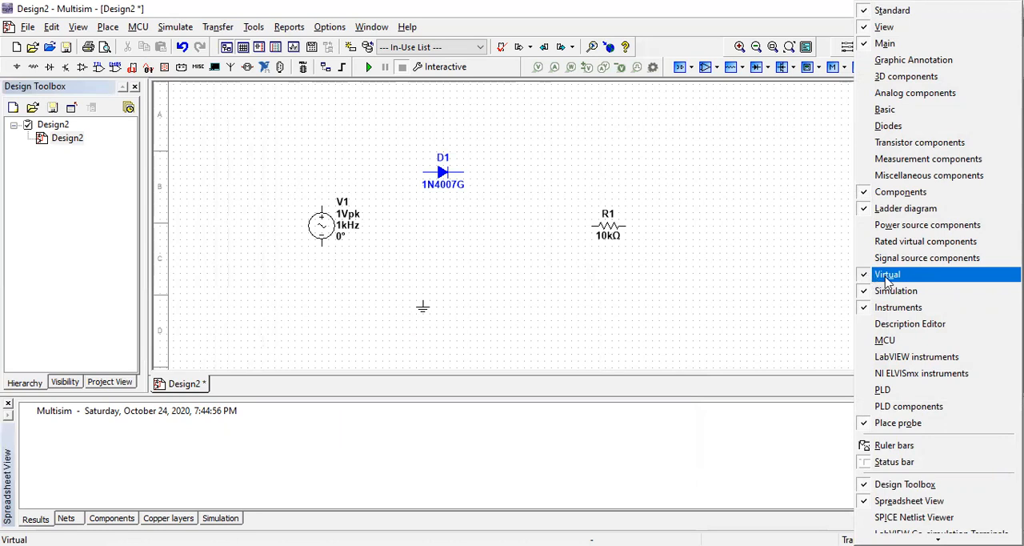
# Step: Enable the Instruments toolbar so it docks on the right edge
pyautogui.click(888, 274)
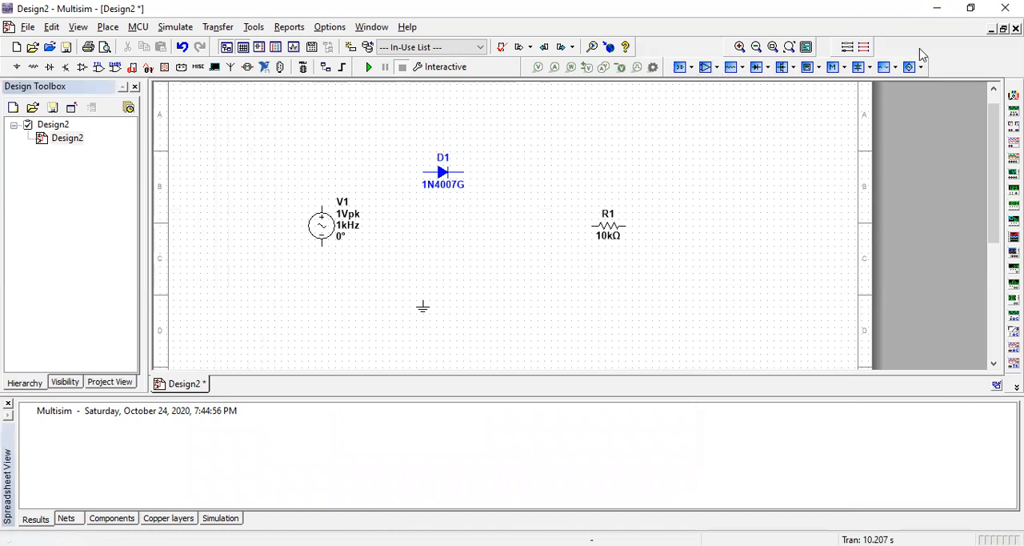
pyautogui.click(859, 67)
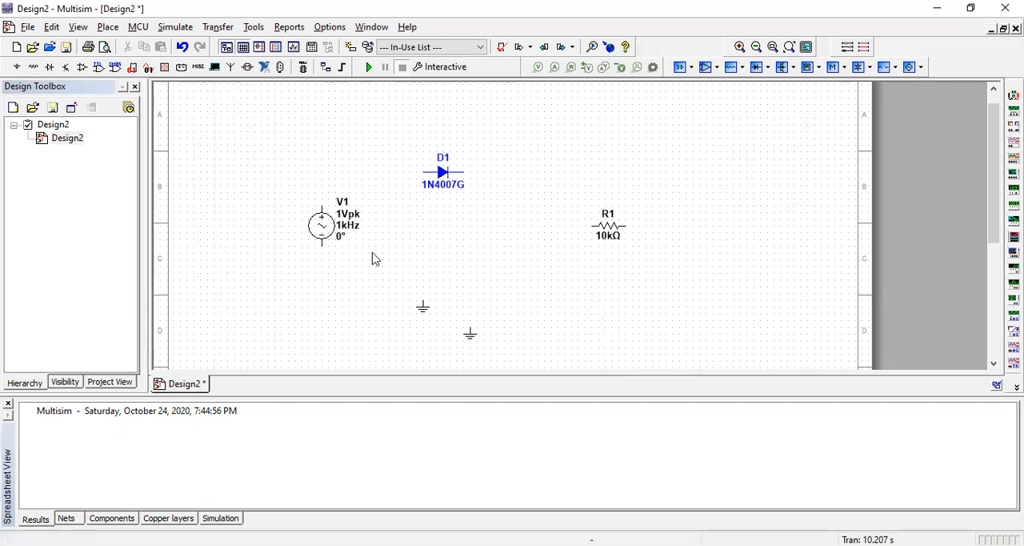
pyautogui.moveTo(513, 320)
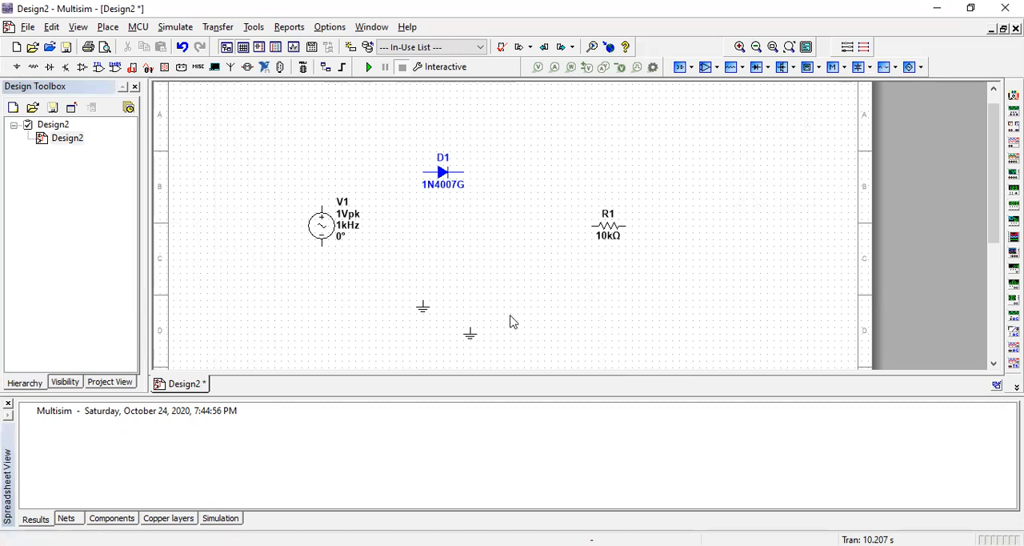
pyautogui.moveTo(401, 443)
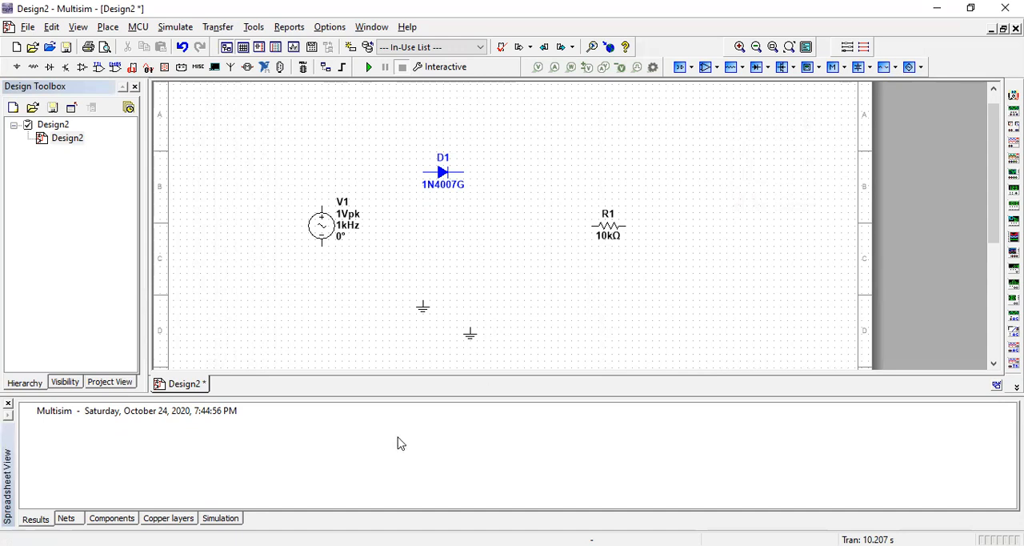
pyautogui.click(469, 335)
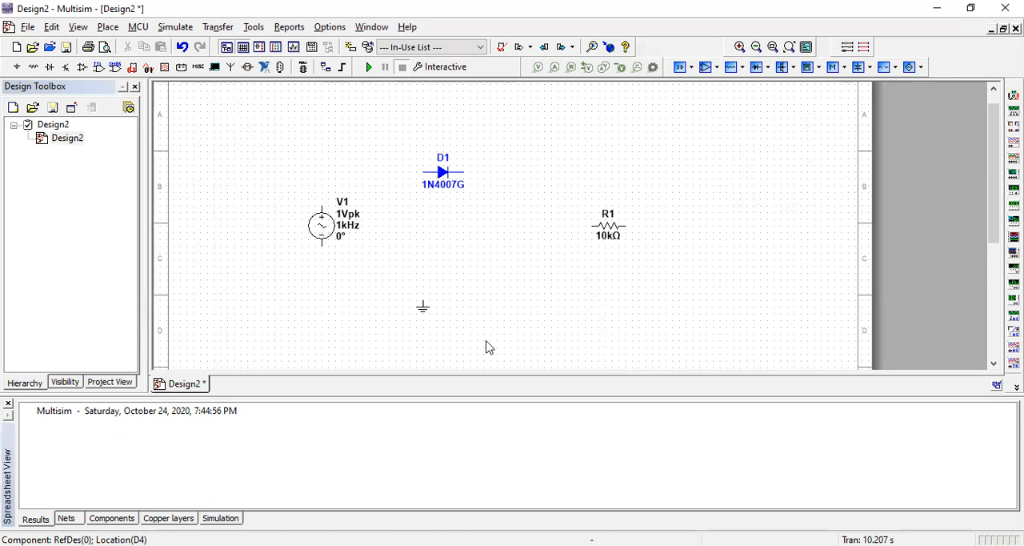
pyautogui.moveTo(342, 350)
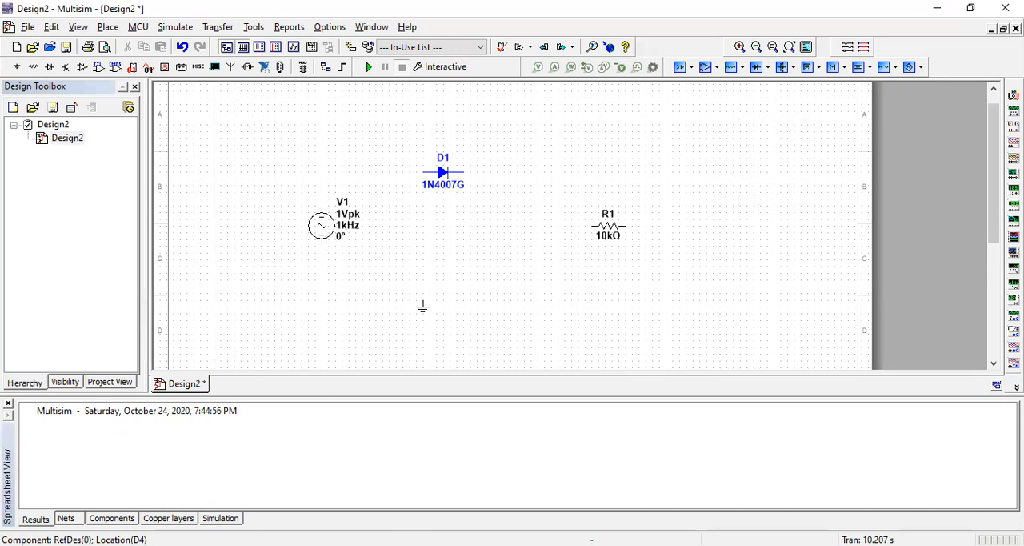
pyautogui.moveTo(1013, 187)
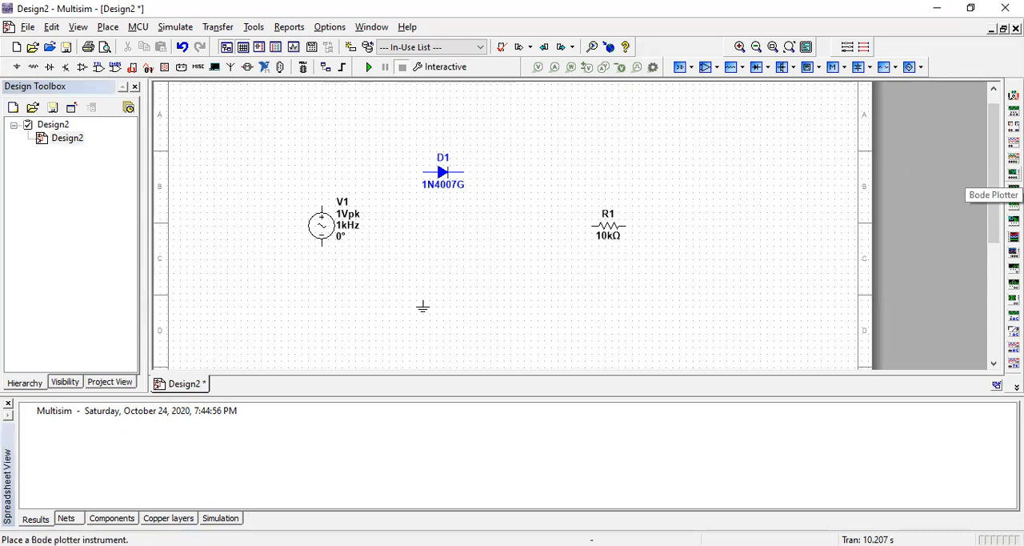
pyautogui.moveTo(1014, 110)
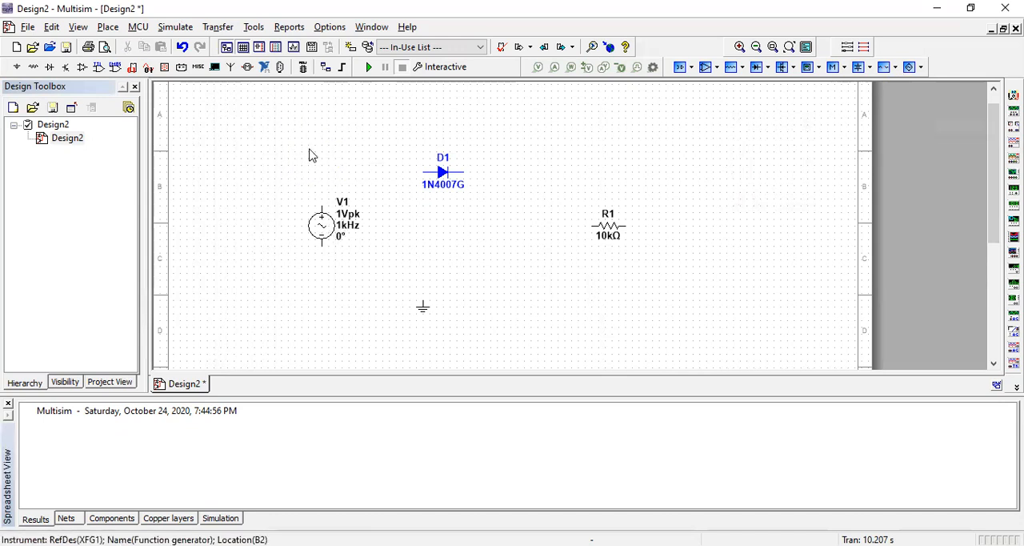
pyautogui.click(321, 224)
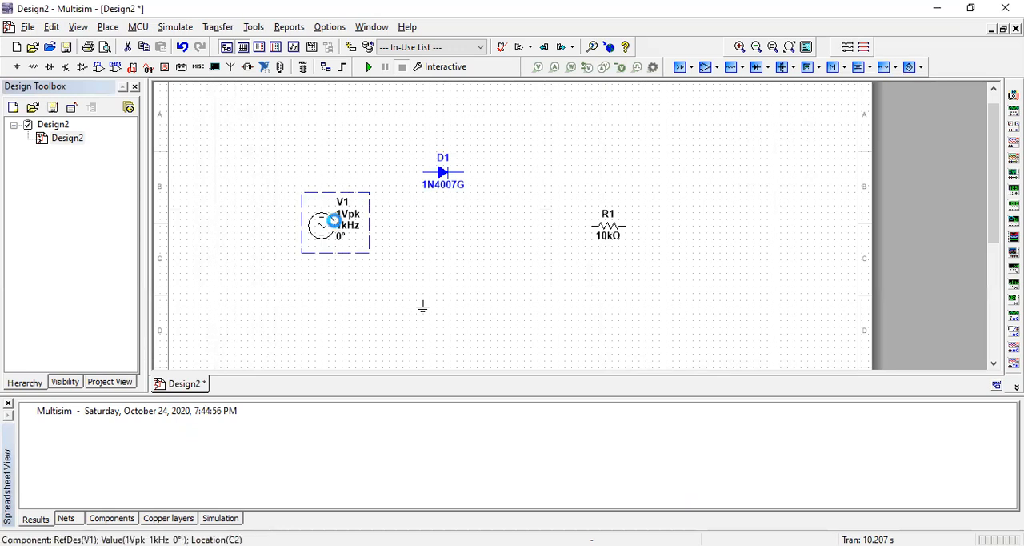
# Step: Give V1 a frequency of 100 Hz and a peak voltage of 3 V
pyautogui.doubleClick(321, 223)
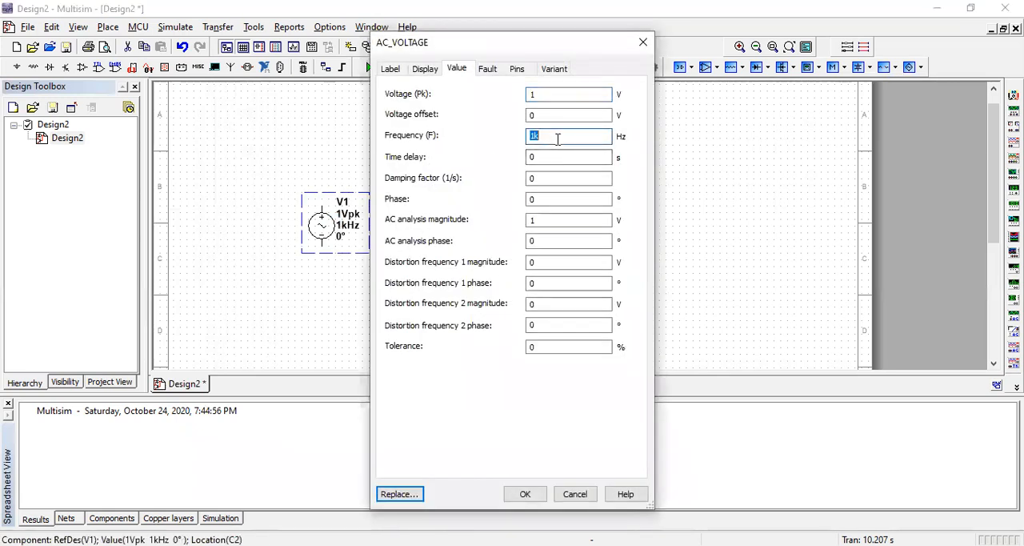
pyautogui.write('100')
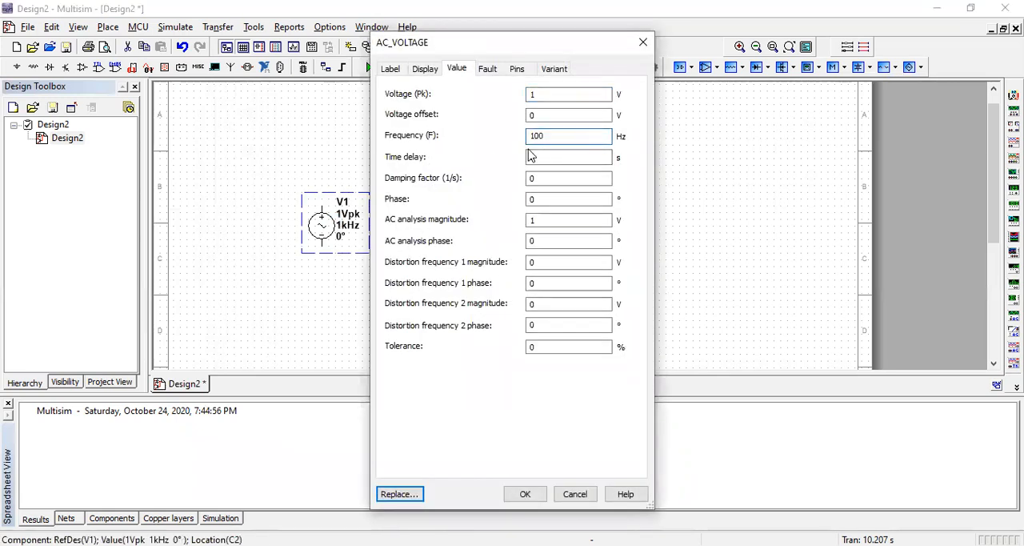
pyautogui.click(568, 94)
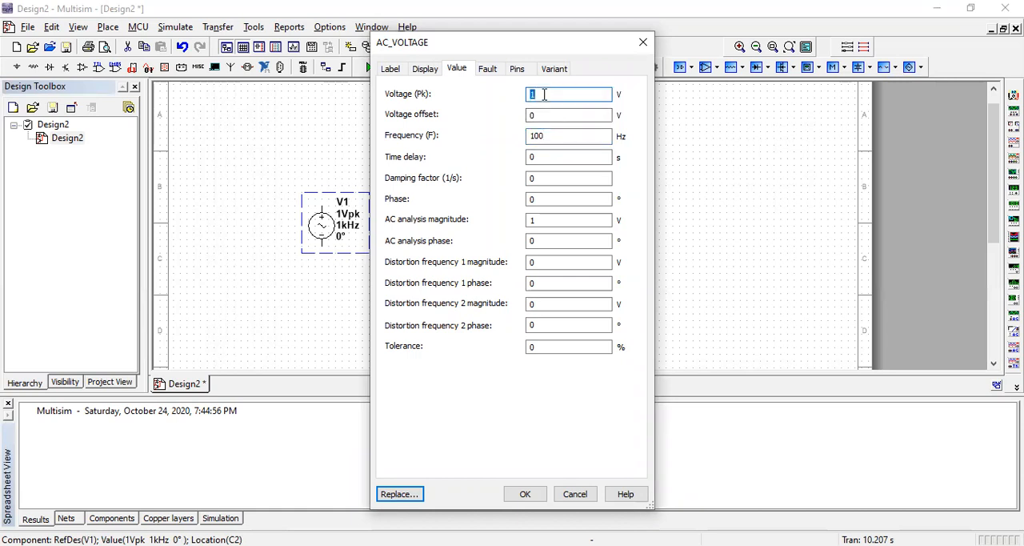
pyautogui.write('3')
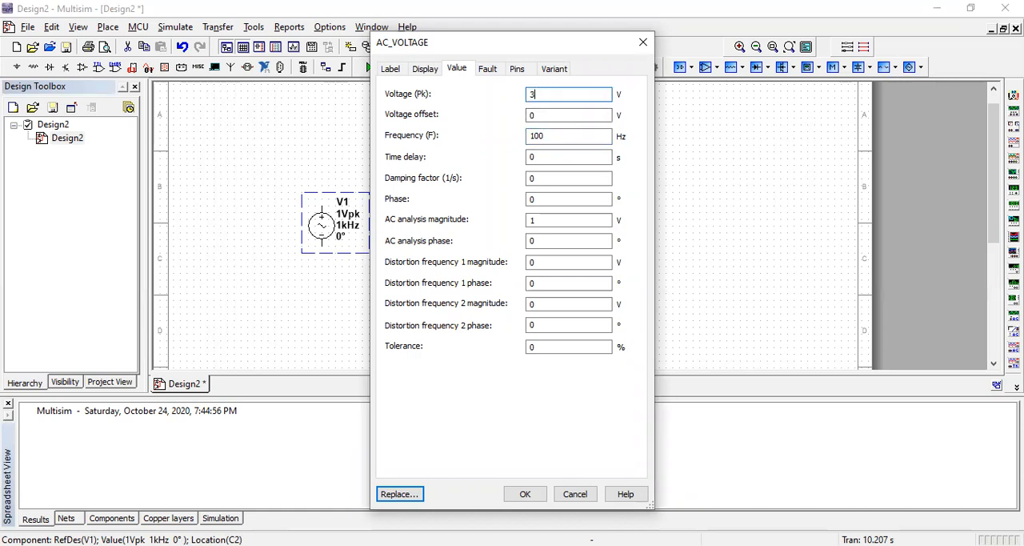
pyautogui.moveTo(460, 494)
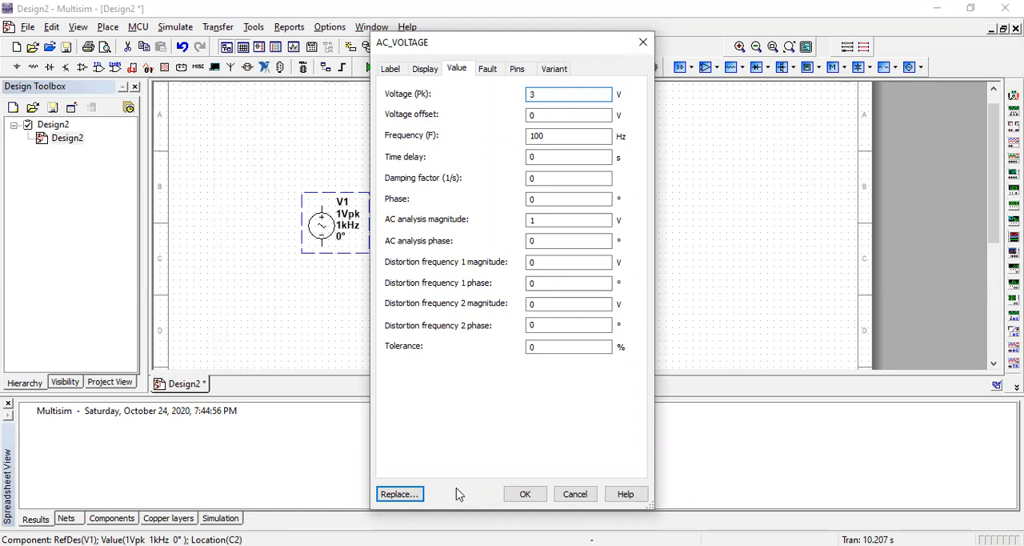
pyautogui.click(524, 493)
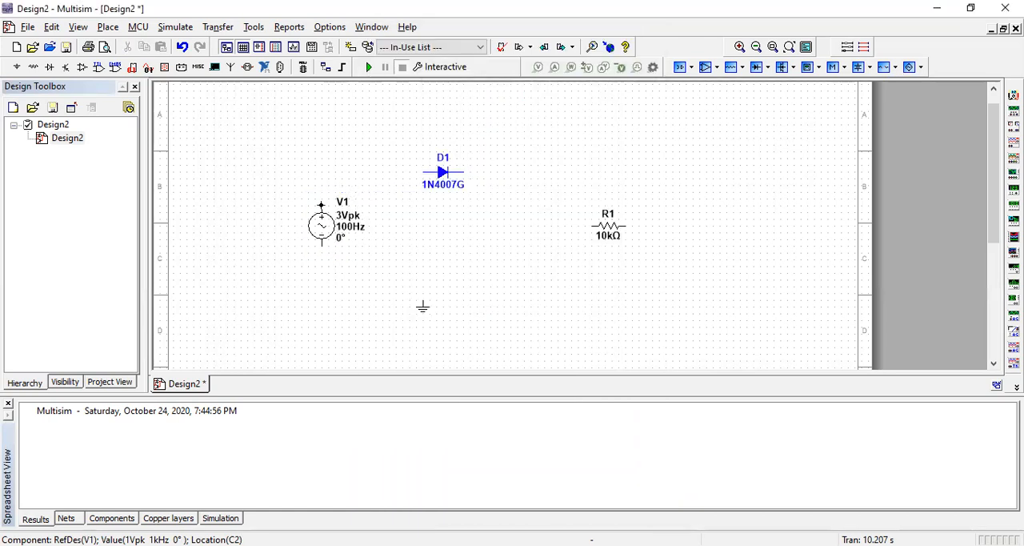
# Step: Wire V1 to D1, rotate R1 vertical, wire D1 through R1 to V1, and connect ground
pyautogui.moveTo(321, 202); pyautogui.dragTo(424, 171)
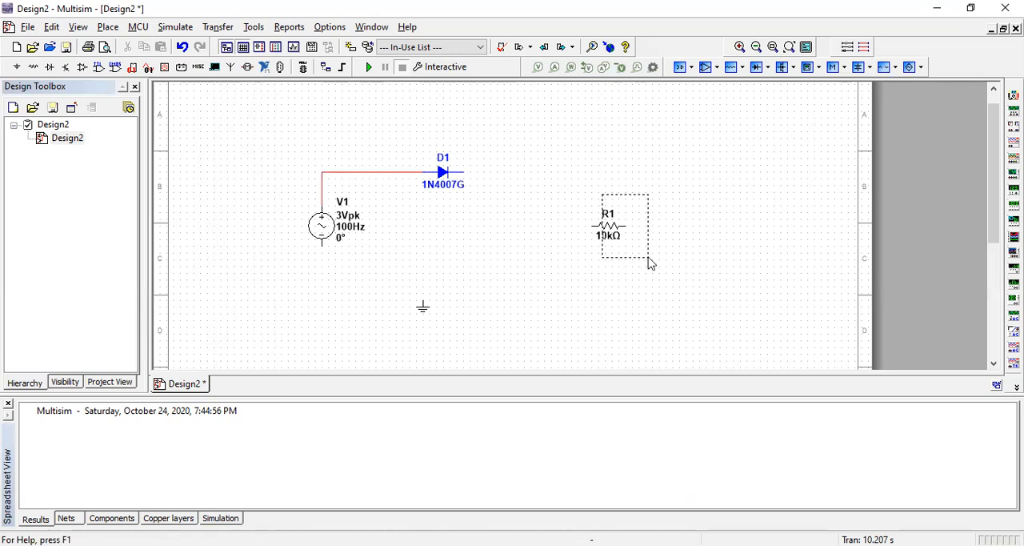
pyautogui.click(608, 224)
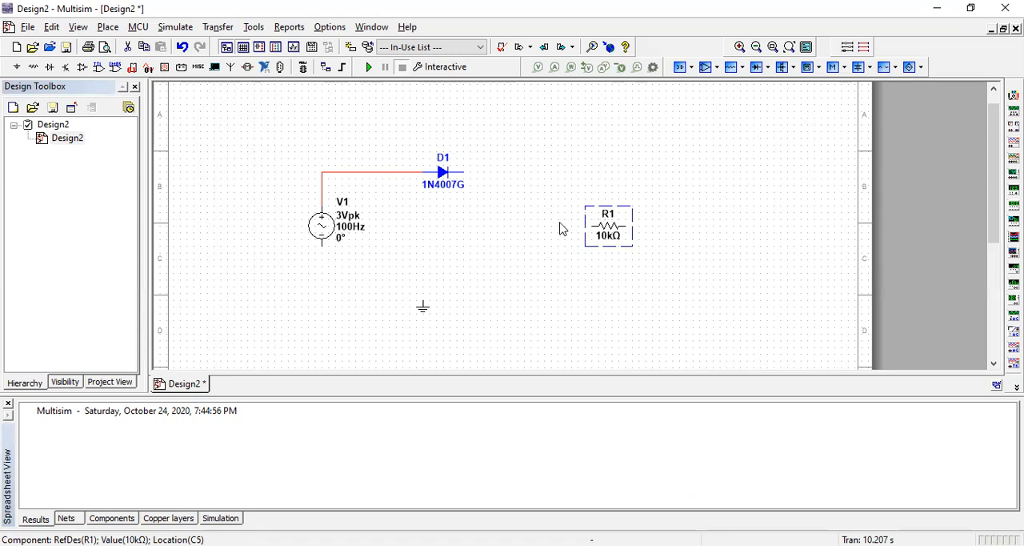
pyautogui.rightClick(608, 226)
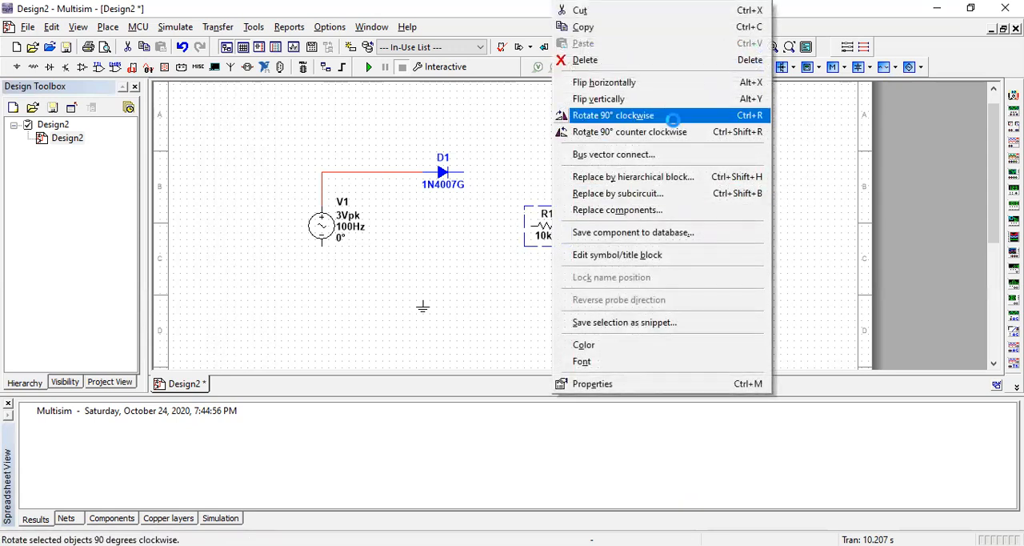
pyautogui.click(613, 114)
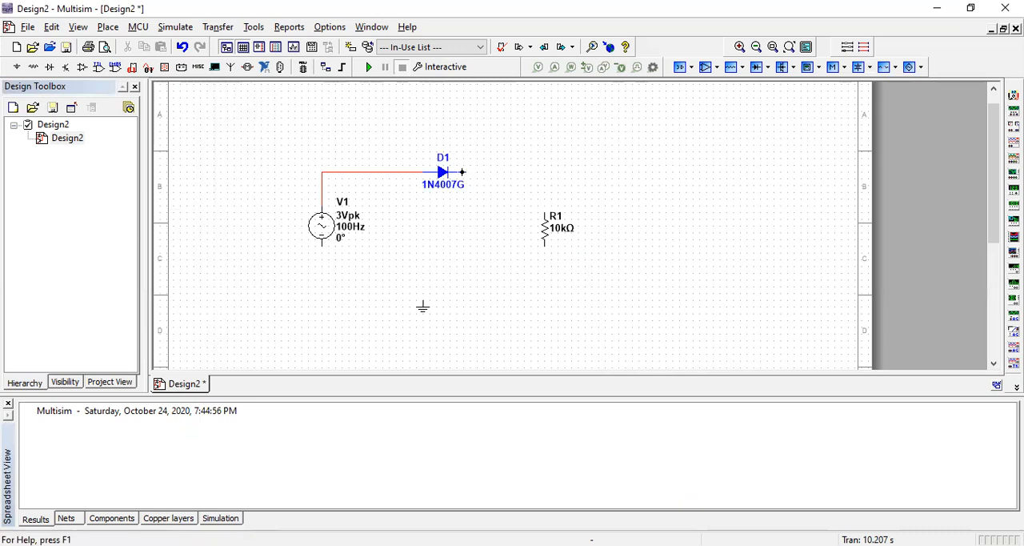
pyautogui.moveTo(461, 171); pyautogui.dragTo(544, 200)
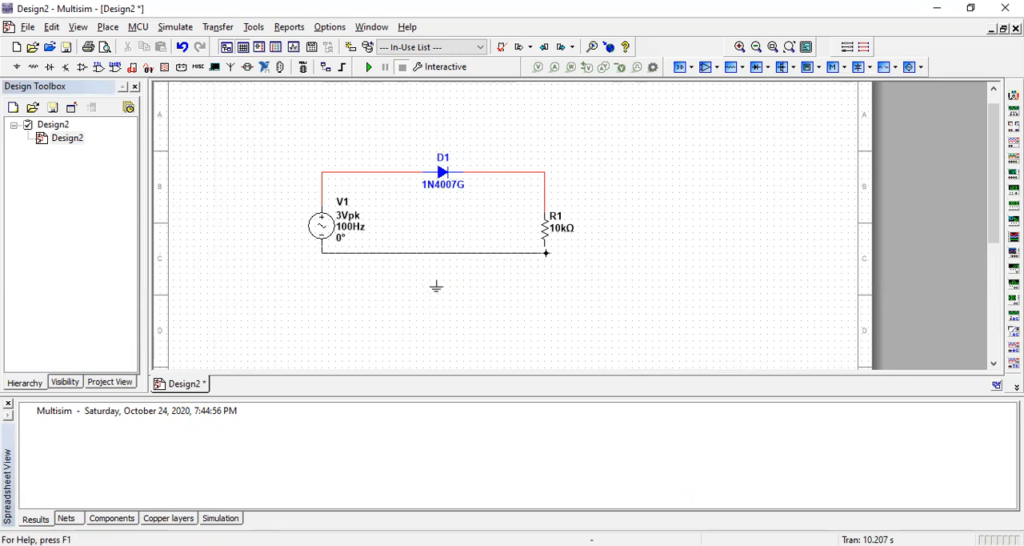
pyautogui.click(432, 253)
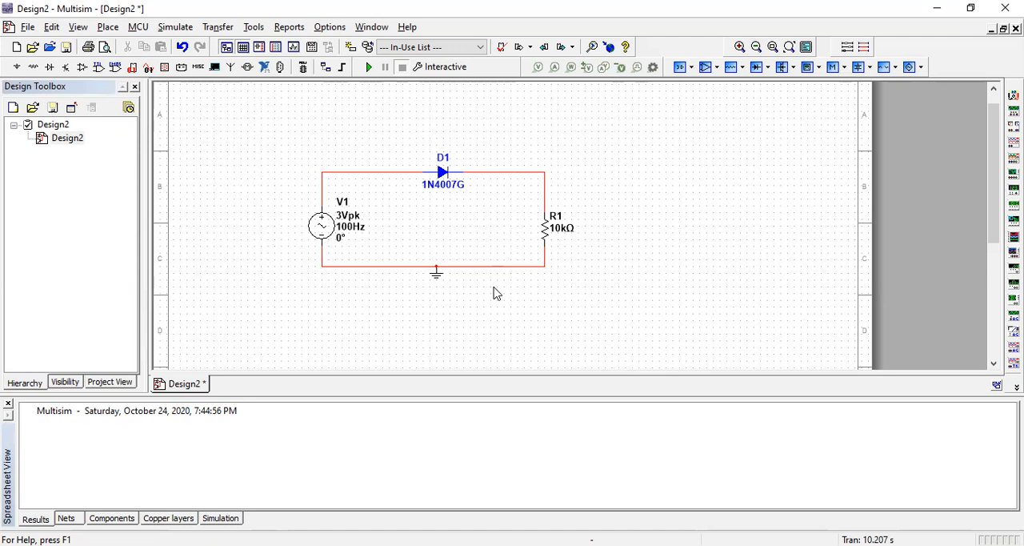
pyautogui.moveTo(384, 188)
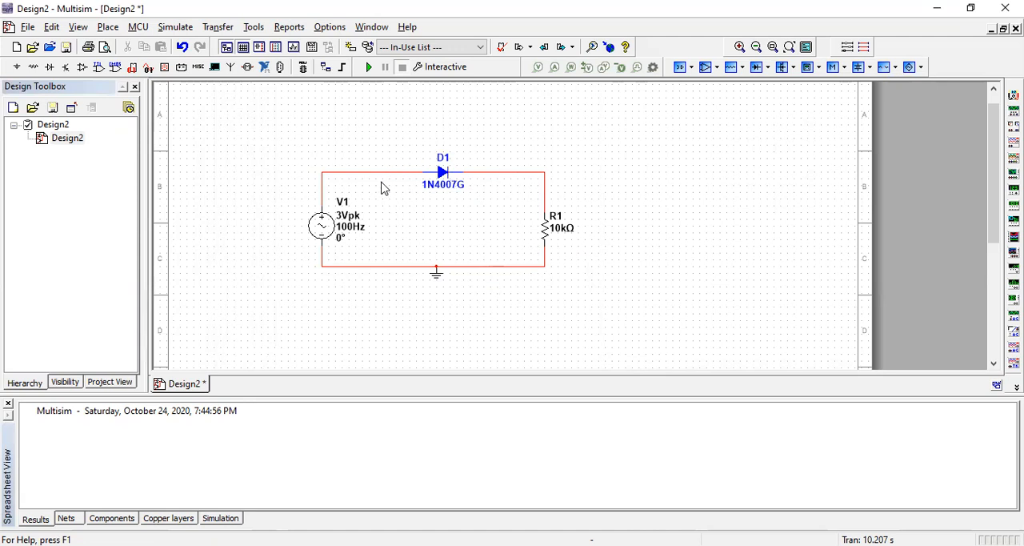
pyautogui.moveTo(326, 235)
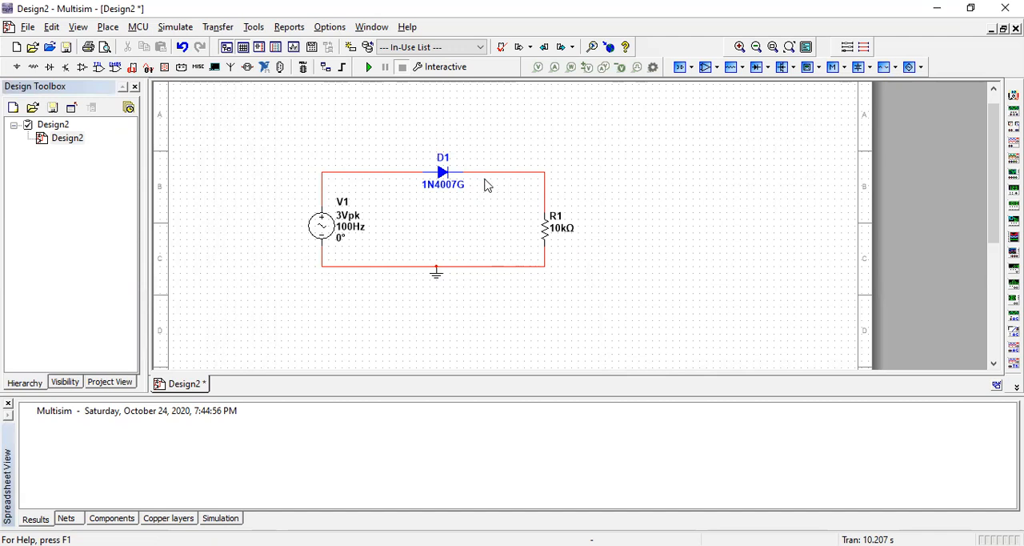
pyautogui.moveTo(415, 203)
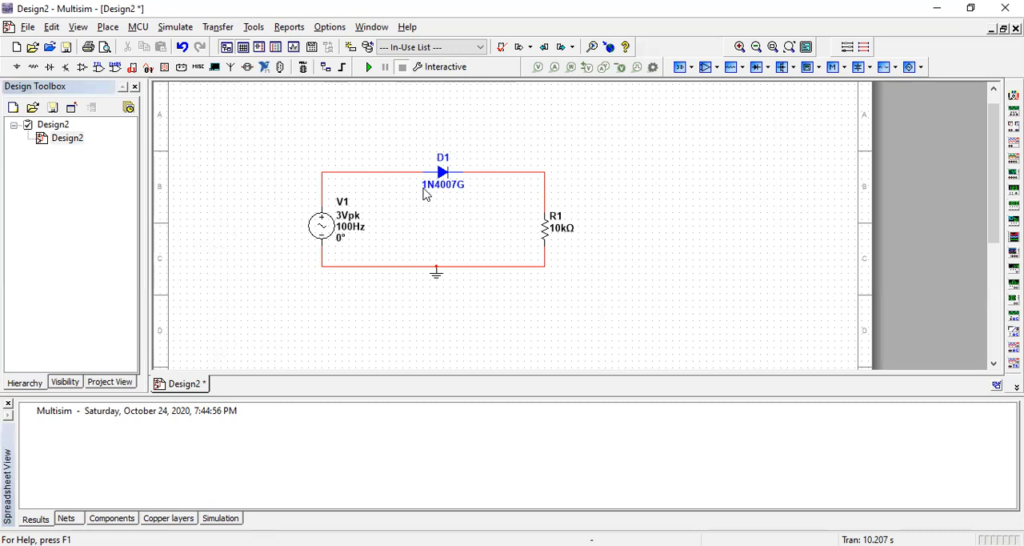
pyautogui.moveTo(994, 142)
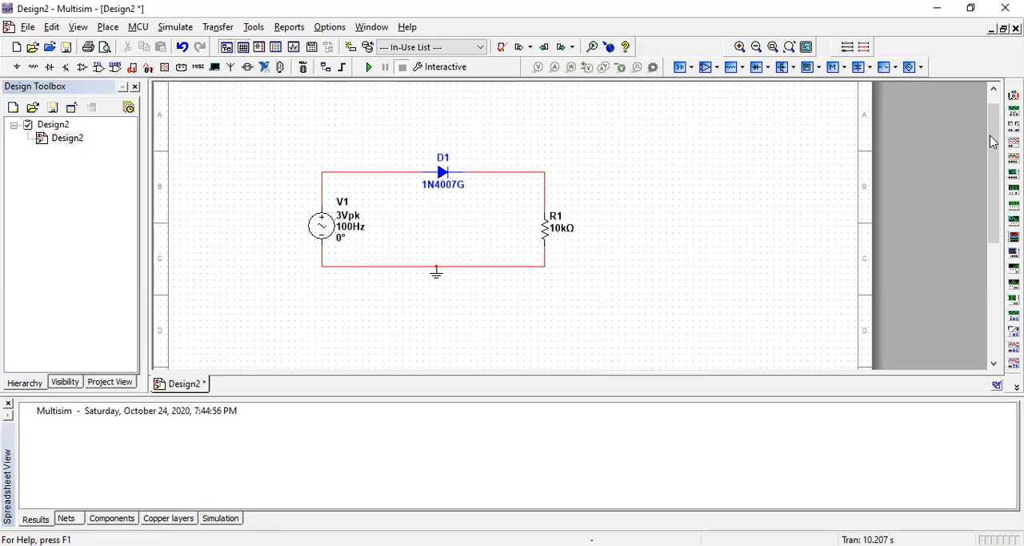
pyautogui.moveTo(820, 177)
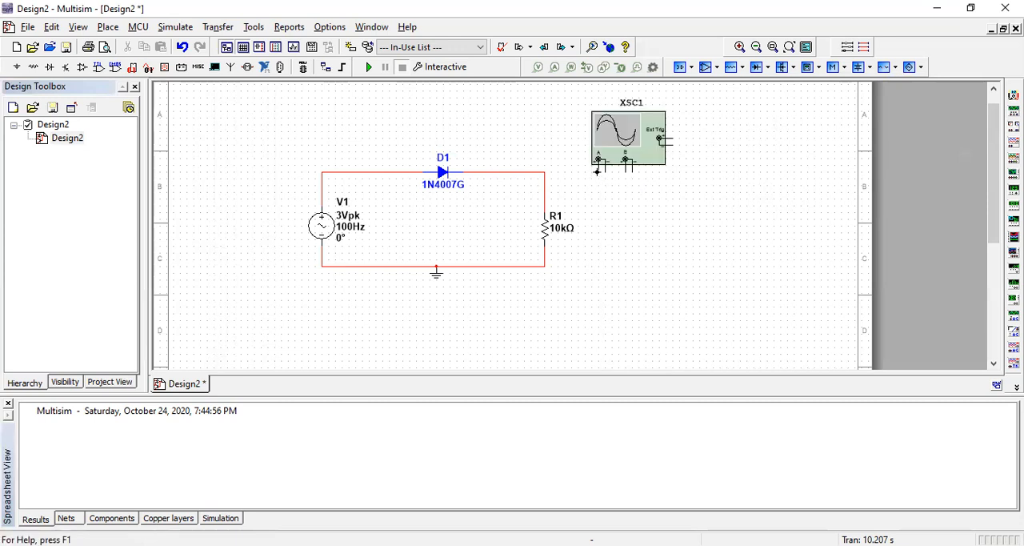
# Step: Place oscilloscope XSC1 and wire its terminals to the resistor and source nodes
pyautogui.click(602, 184)
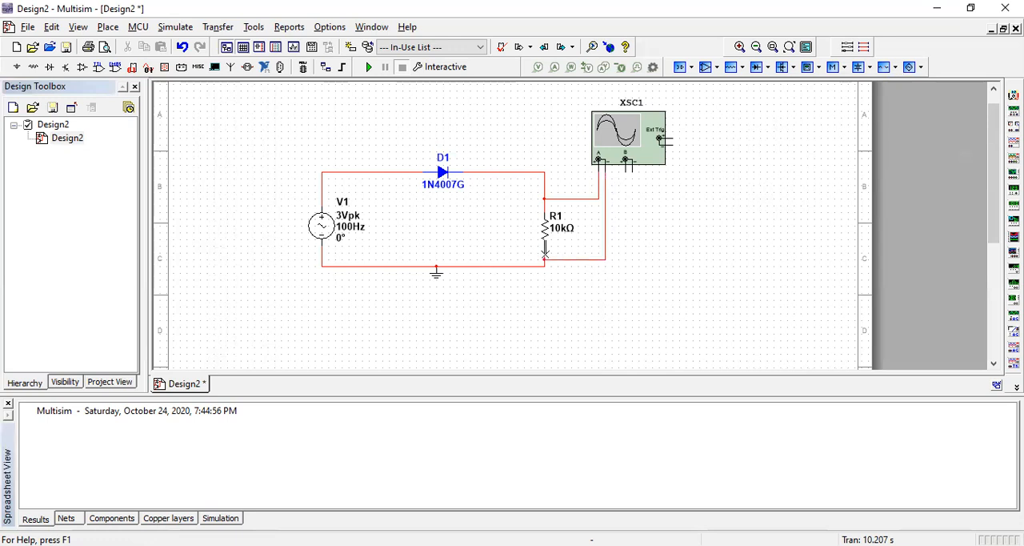
pyautogui.moveTo(620, 178)
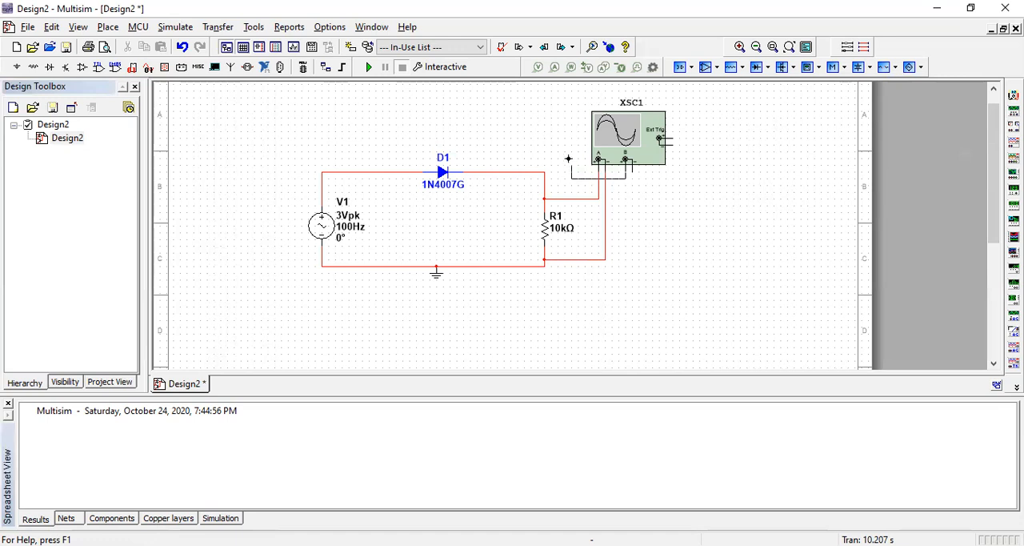
pyautogui.moveTo(569, 156); pyautogui.dragTo(308, 188)
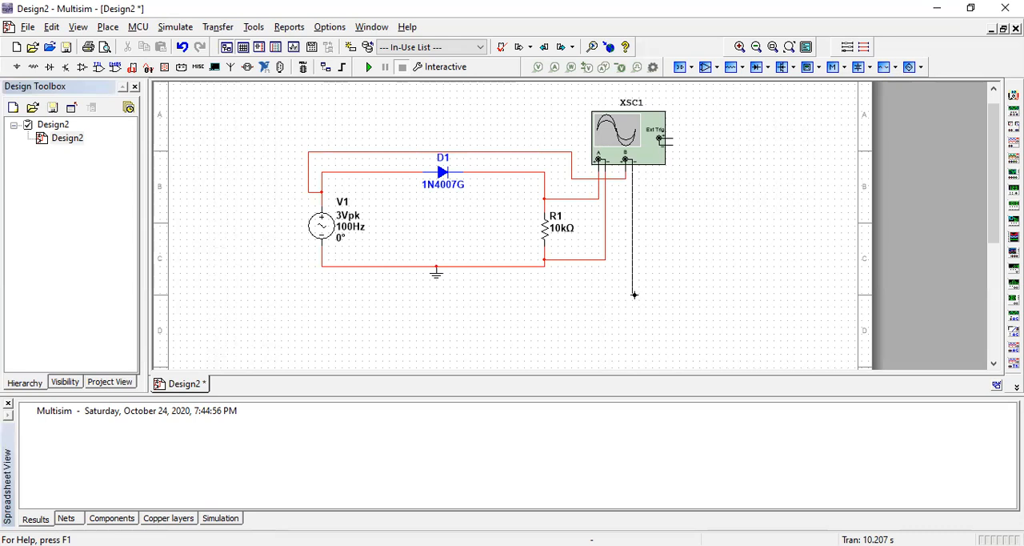
pyautogui.moveTo(635, 295); pyautogui.dragTo(288, 278)
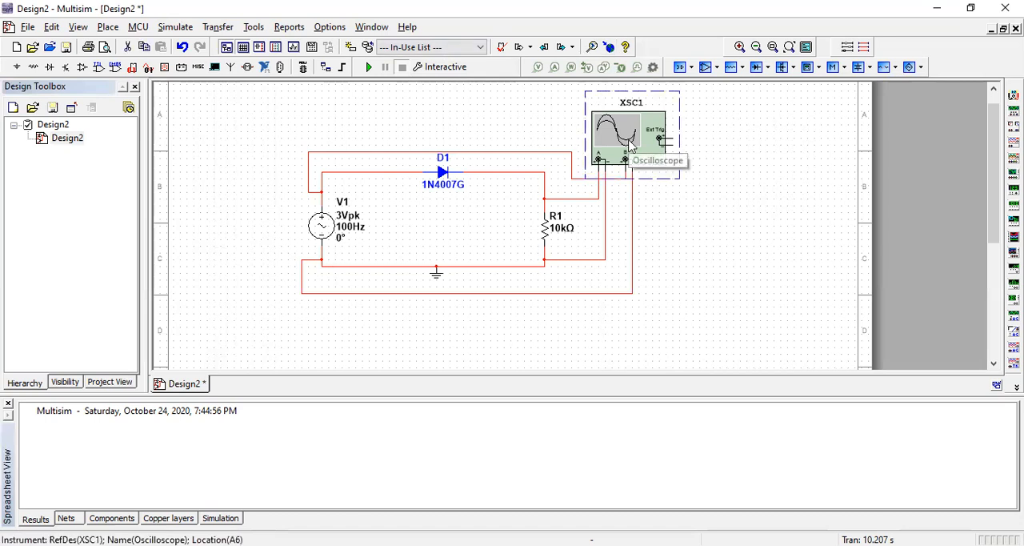
# Step: Open XSC1, start the simulation, reverse to a white background, and move the scope aside
pyautogui.doubleClick(631, 132)
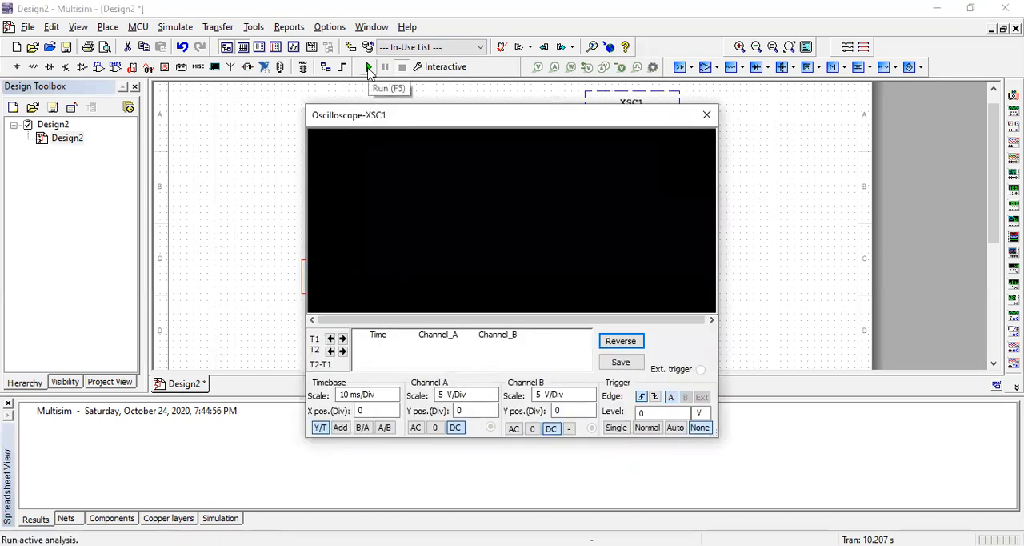
pyautogui.click(368, 66)
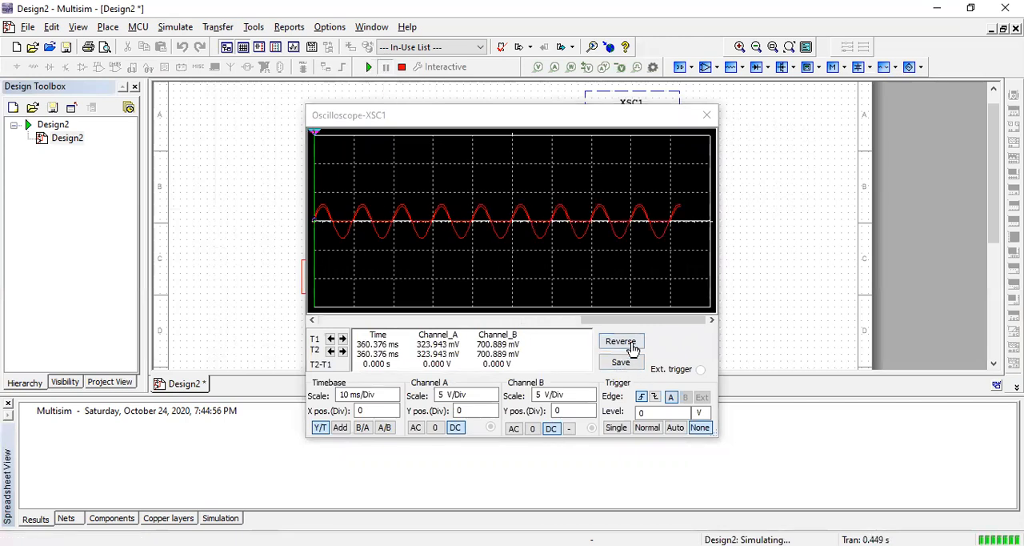
pyautogui.click(621, 341)
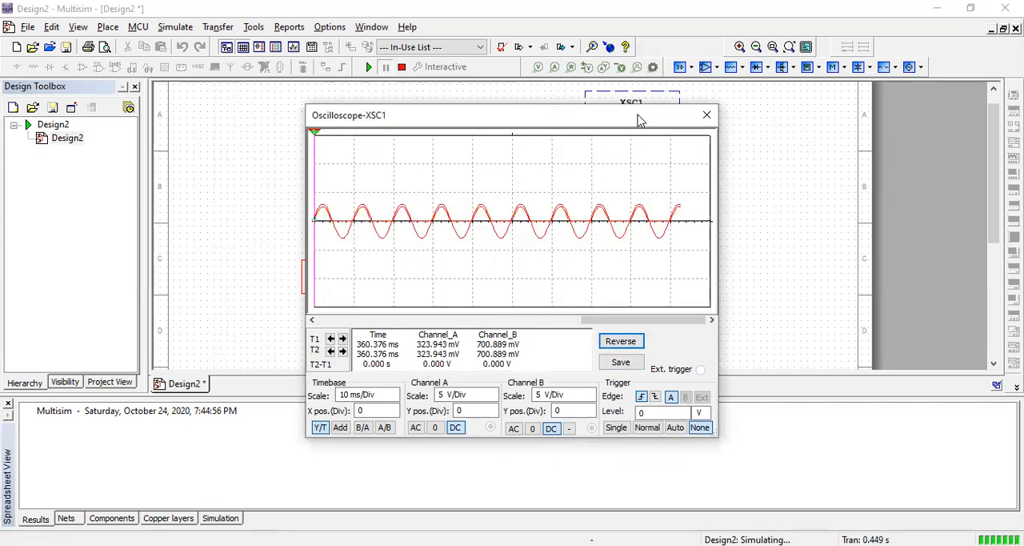
pyautogui.moveTo(512, 114); pyautogui.dragTo(794, 310)
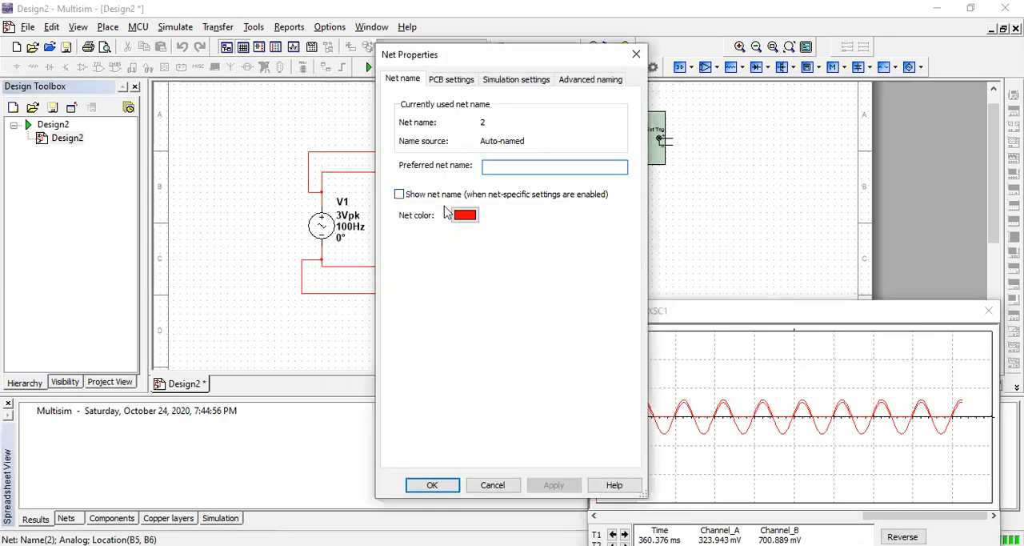
# Step: Set the diode-resistor net colour to blue and acknowledge the simulation warning
pyautogui.click(460, 214)
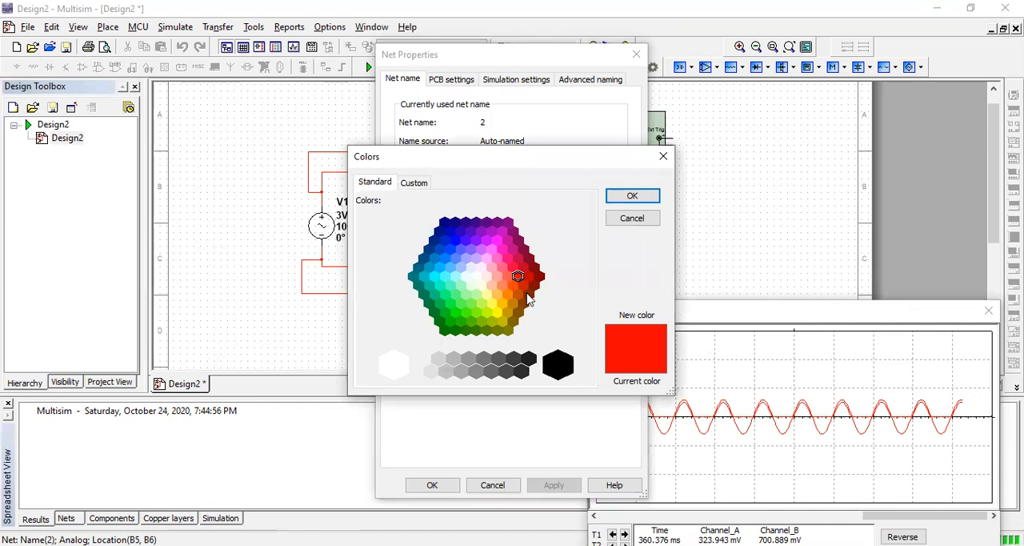
pyautogui.click(465, 242)
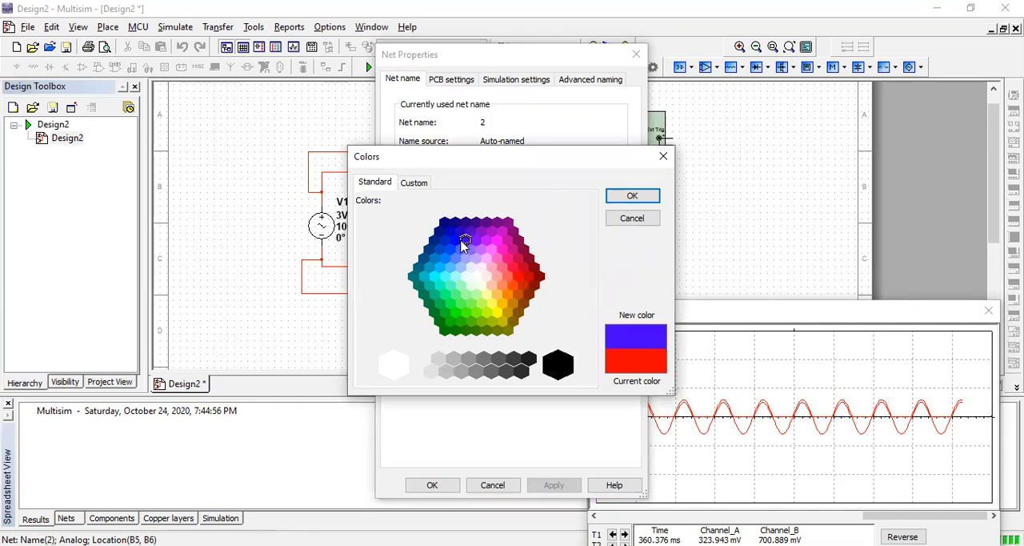
pyautogui.click(455, 240)
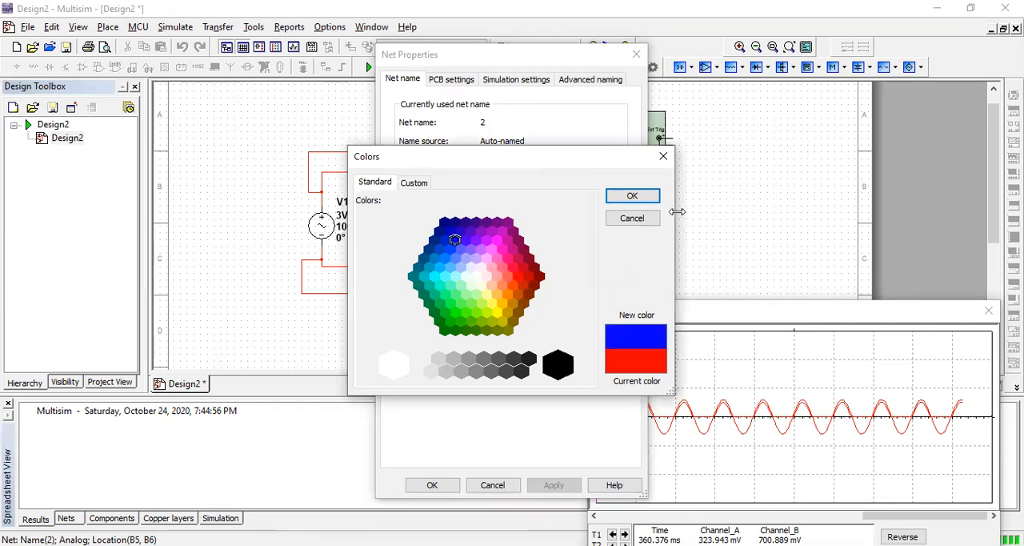
pyautogui.click(632, 195)
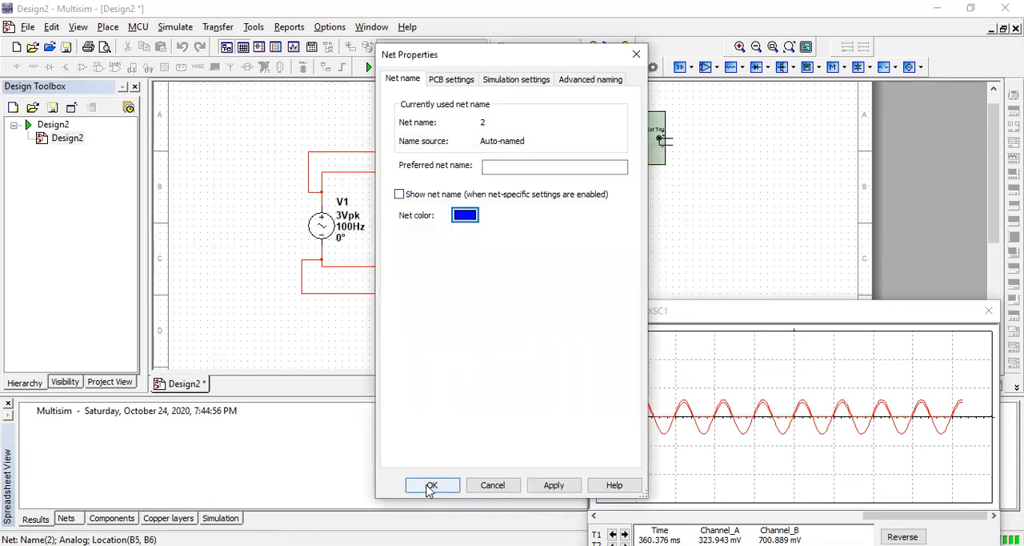
pyautogui.click(431, 485)
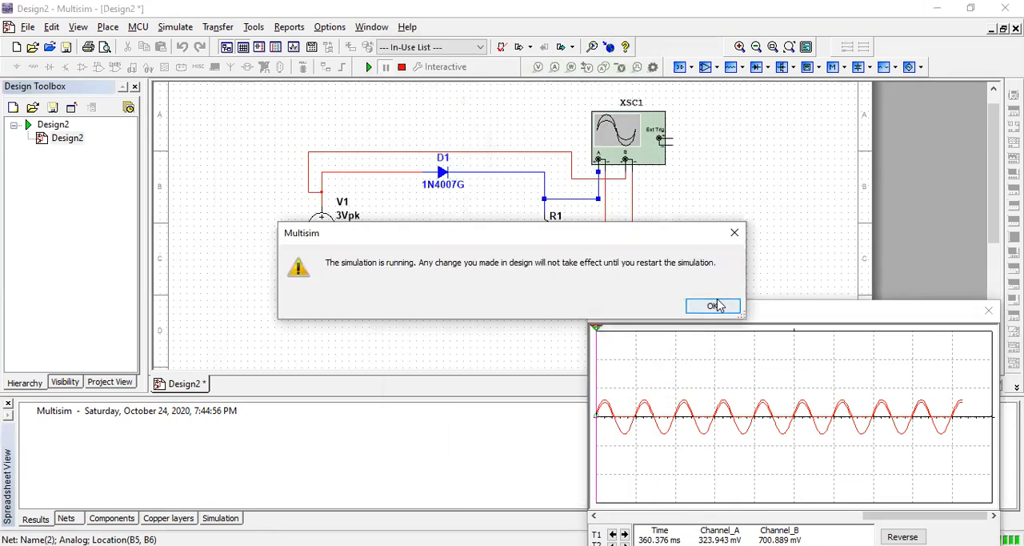
pyautogui.click(713, 306)
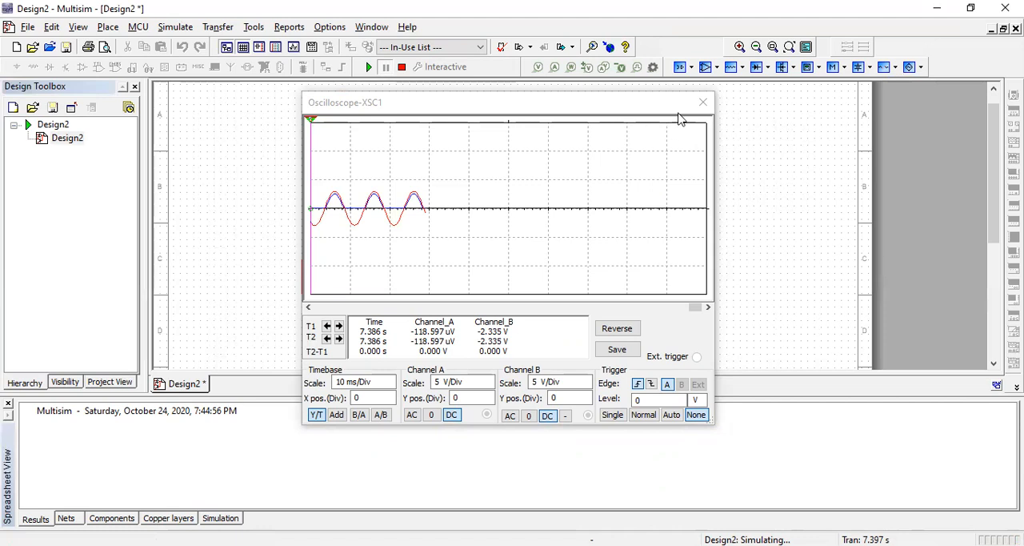
pyautogui.moveTo(696, 112)
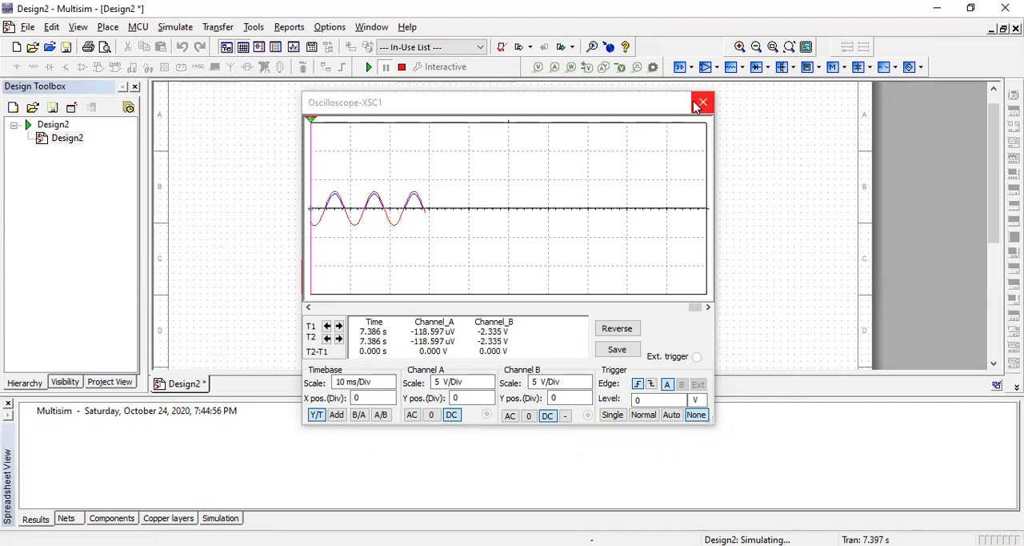
# Step: Close the Oscilloscope-XSC1 window
pyautogui.click(702, 102)
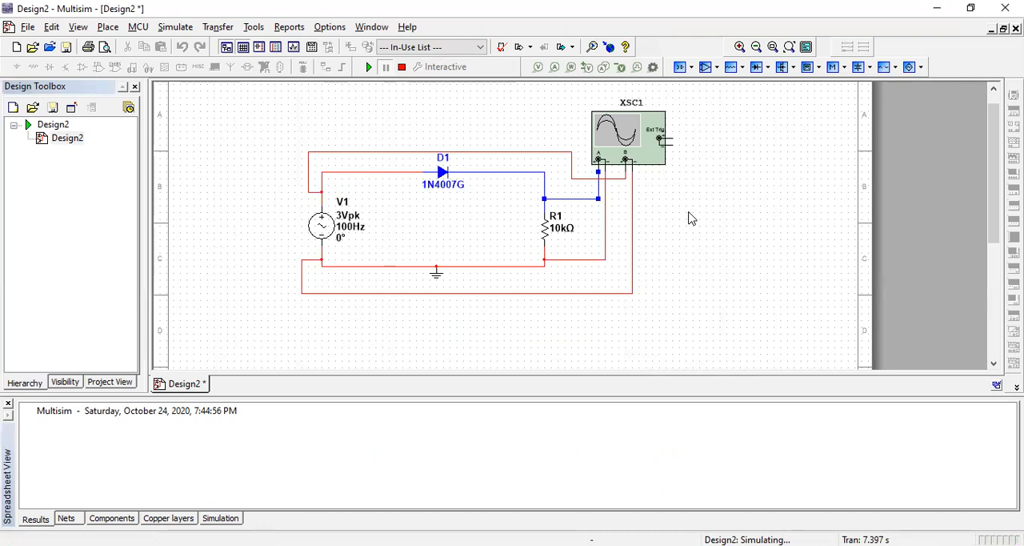
pyautogui.moveTo(338, 417)
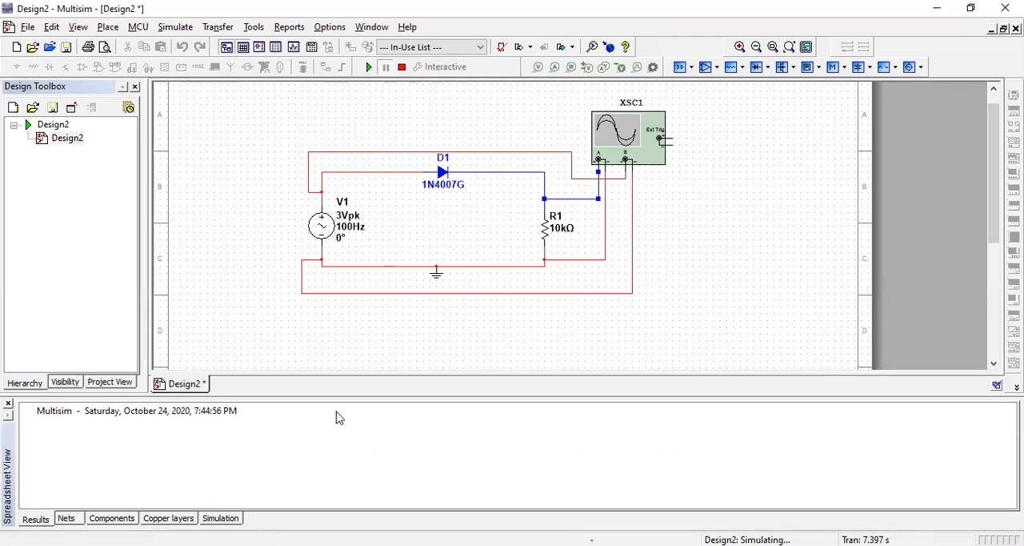